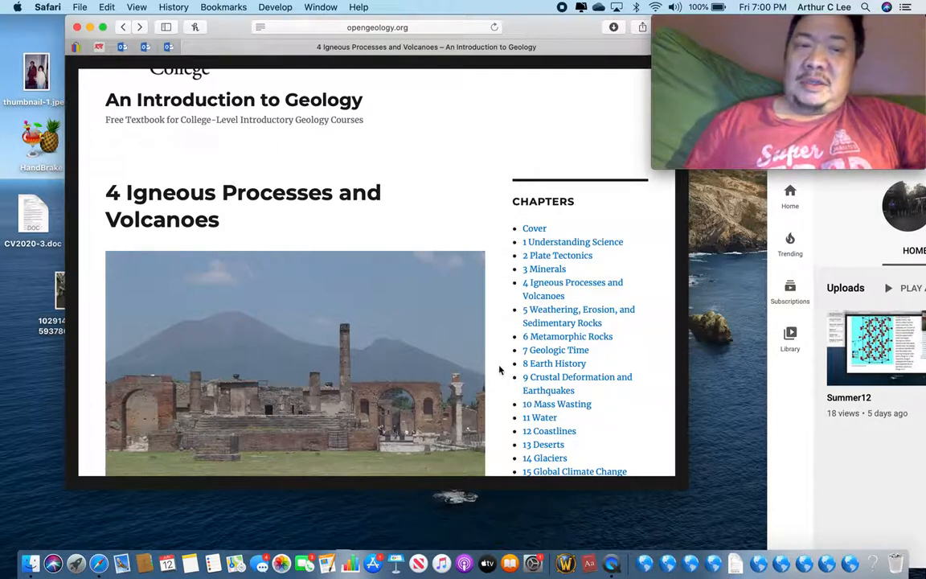
pyautogui.moveTo(498, 378)
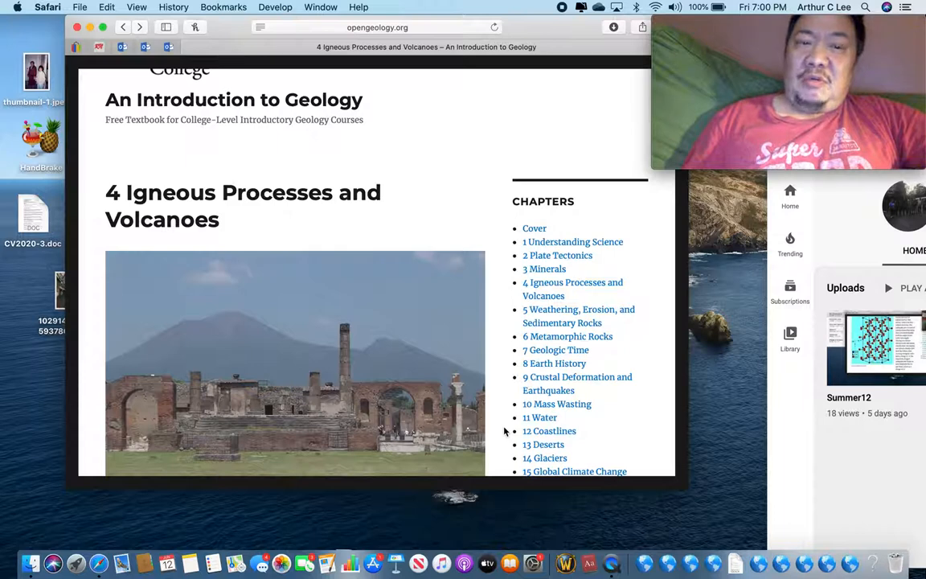
pyautogui.moveTo(504, 457)
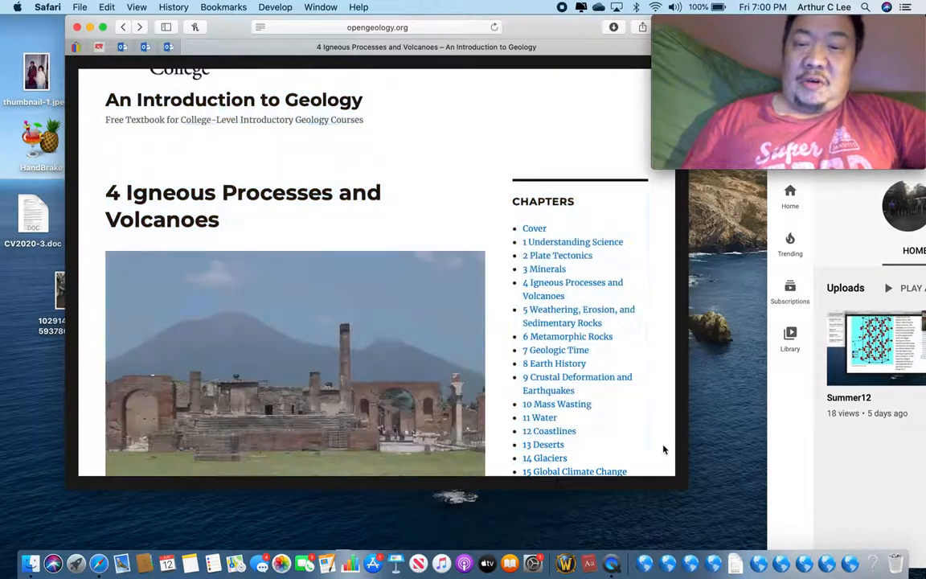
# Scroll the OpenGeology chapter down to its Key Concepts section.
pyautogui.scroll(-3)
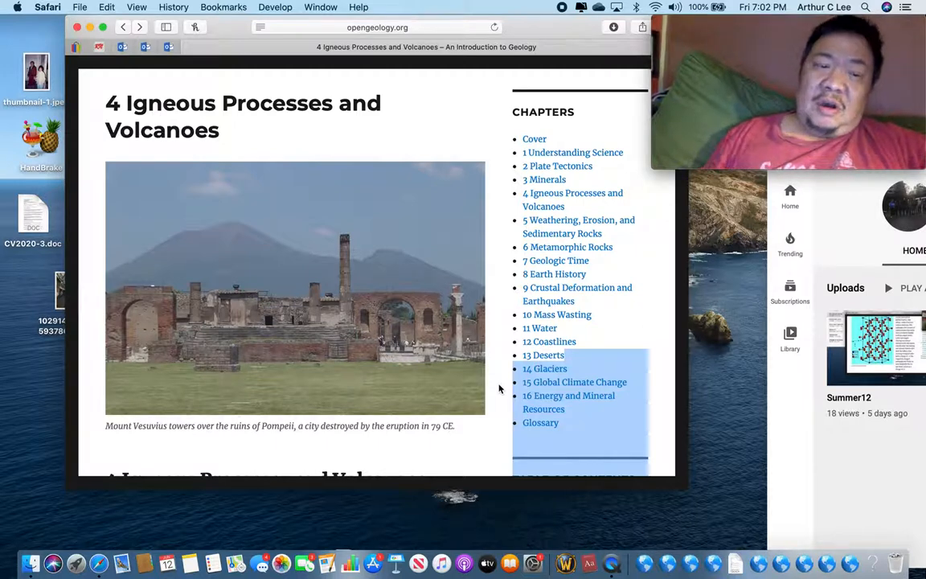
pyautogui.moveTo(296, 270)
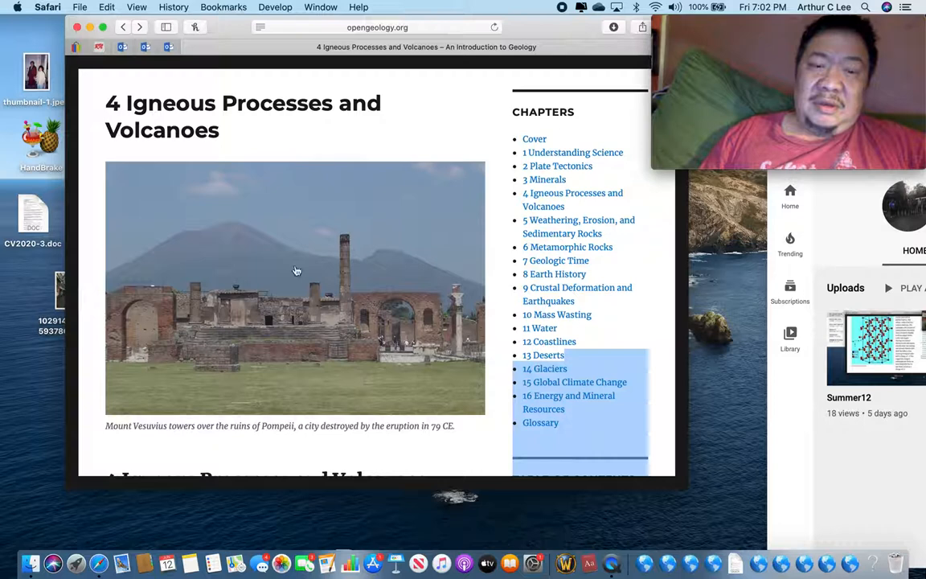
pyautogui.moveTo(304, 255)
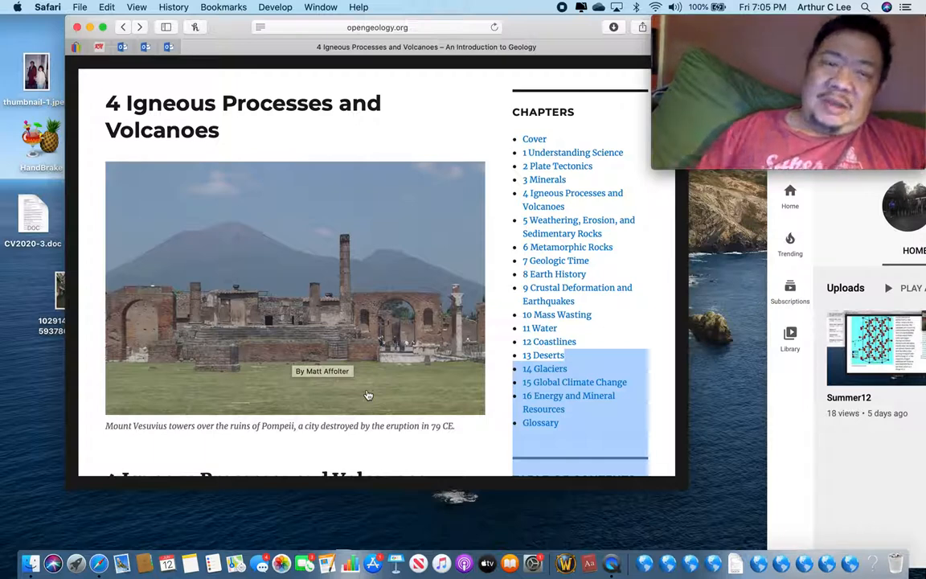
pyautogui.moveTo(437, 290)
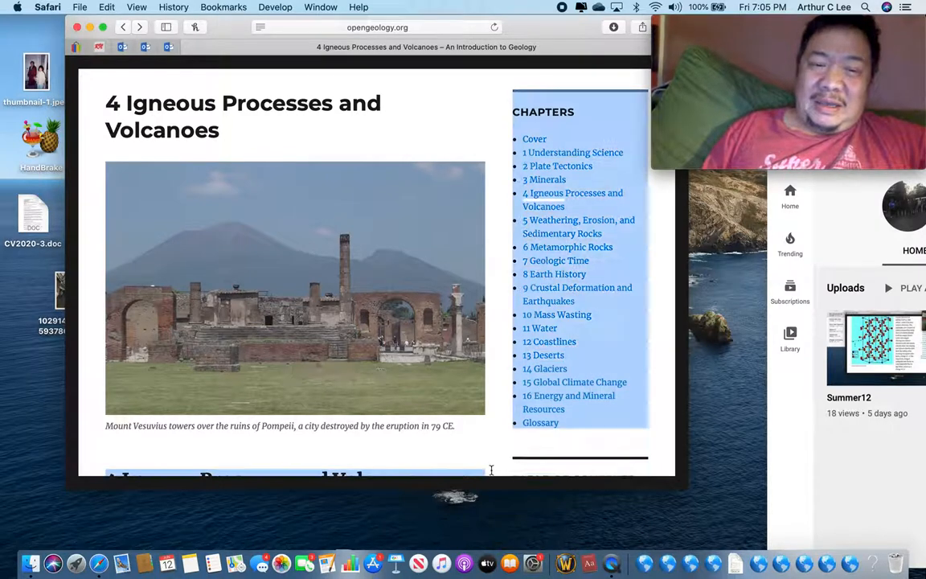
pyautogui.scroll(-3)
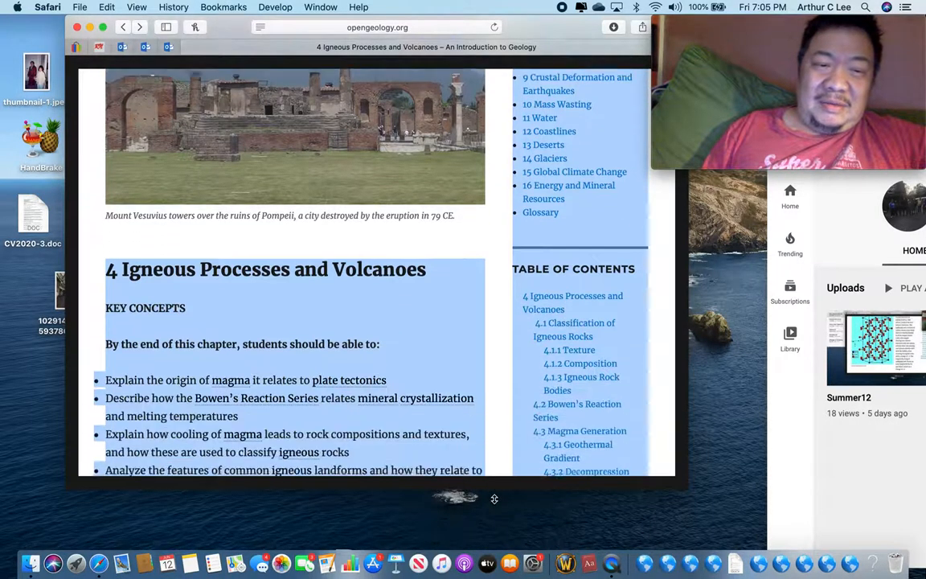
pyautogui.scroll(-3)
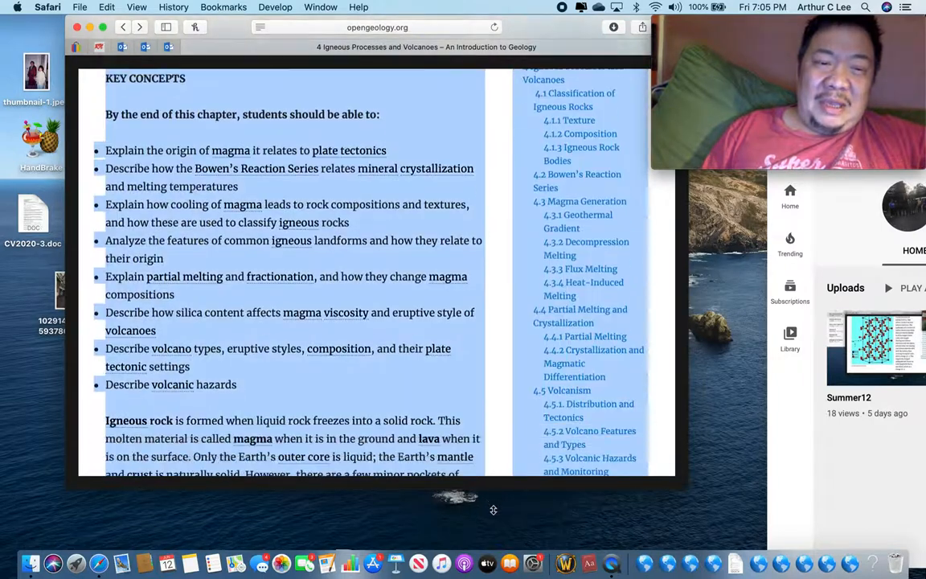
pyautogui.scroll(-3)
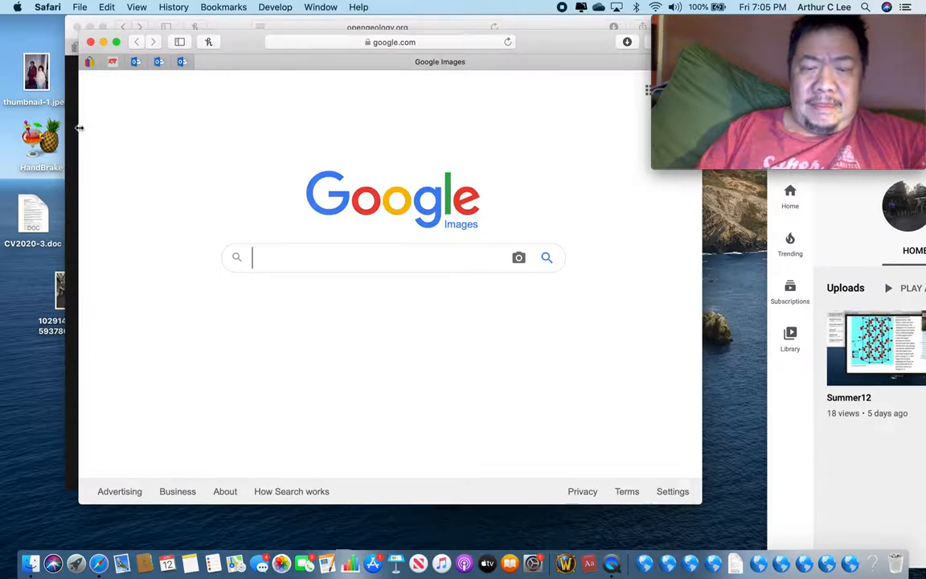
# Search Google Images for "pompeii" to get photos of the ruins and body casts.
pyautogui.write('pompeii')
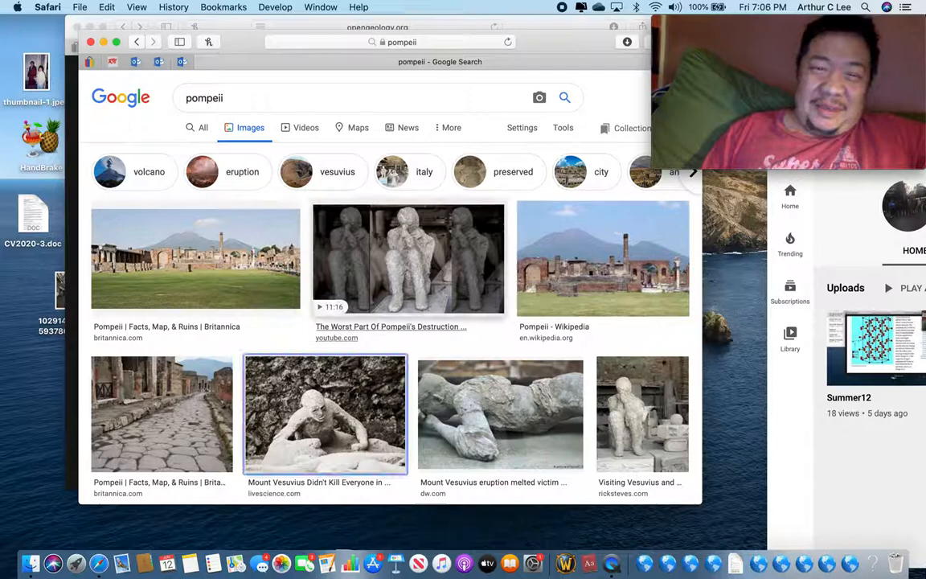
# Preview the DW photo of a melted Pompeii victim cast from the results.
pyautogui.scroll(-3)
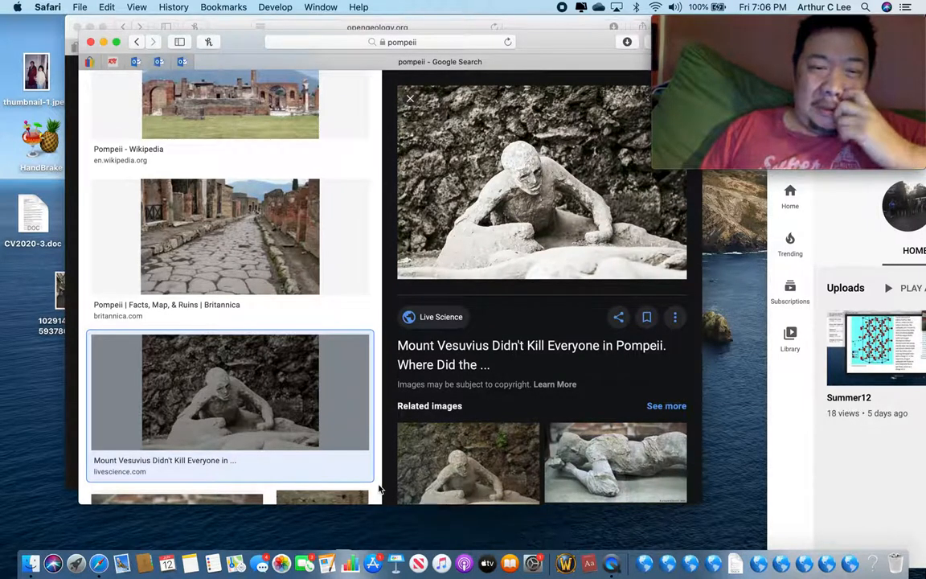
pyautogui.moveTo(386, 488)
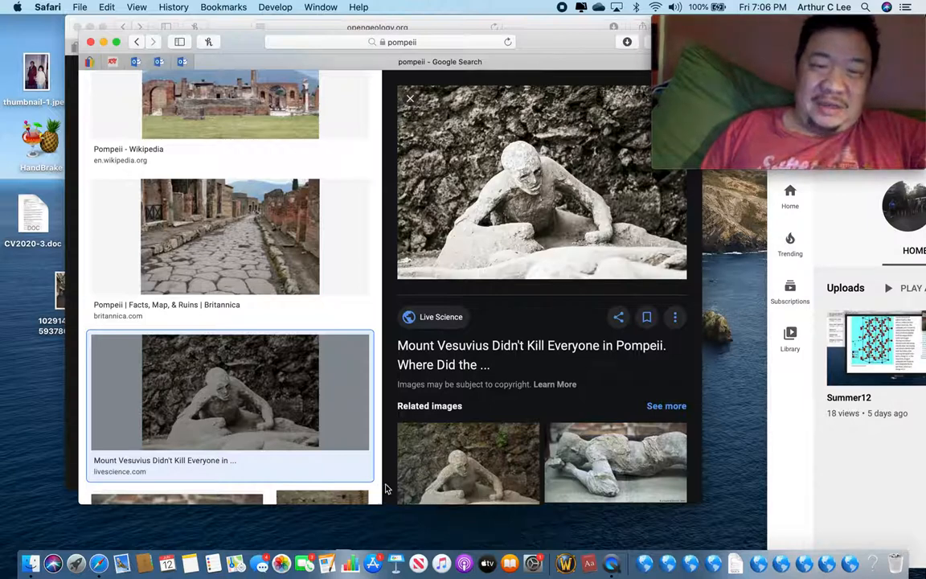
pyautogui.scroll(-3)
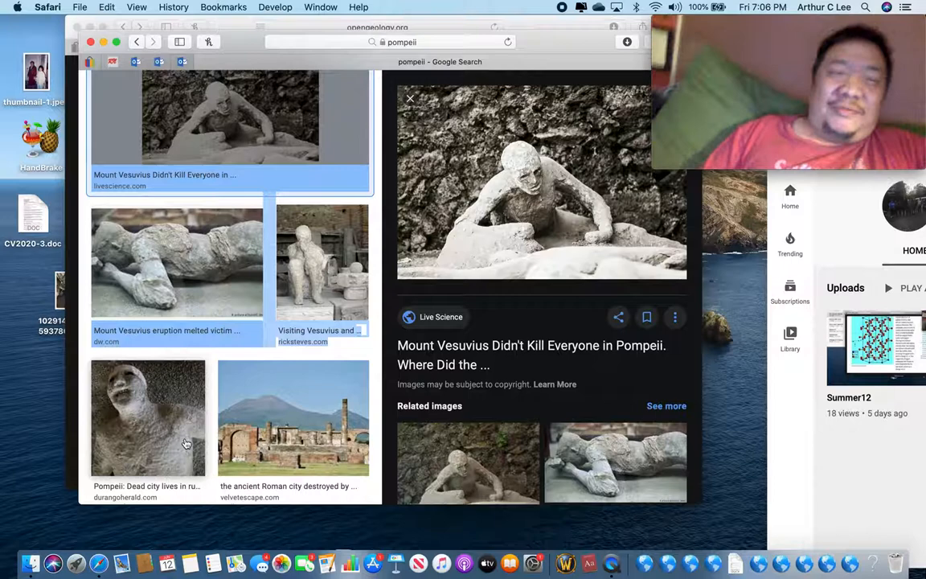
pyautogui.click(177, 261)
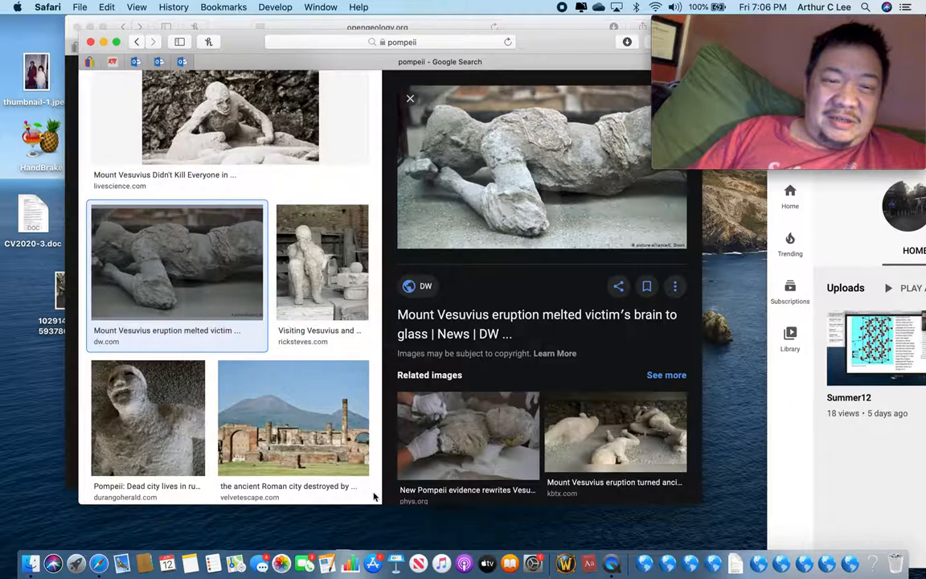
# Preview the Pompeii - Wikipedia photo of plaster body casts further down the results.
pyautogui.scroll(-3)
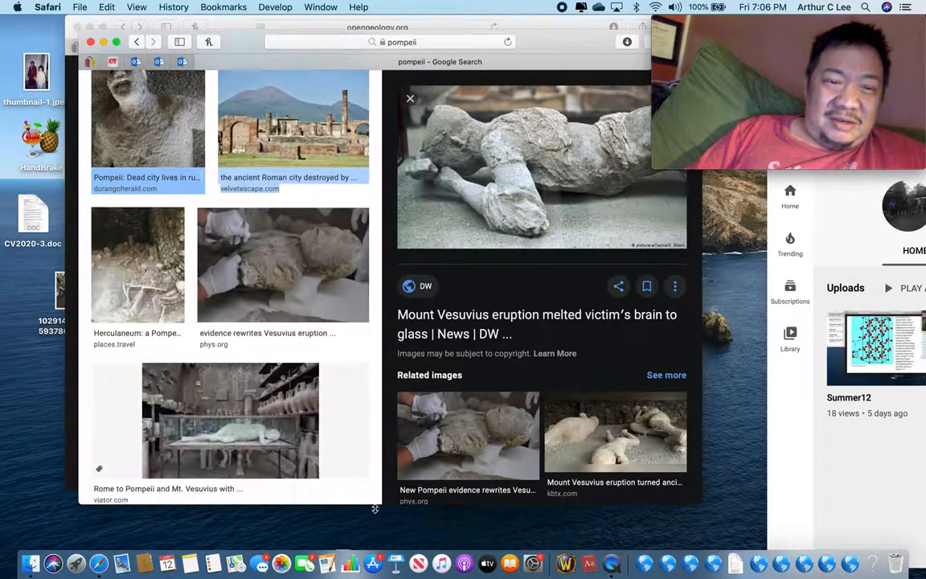
pyautogui.scroll(-3)
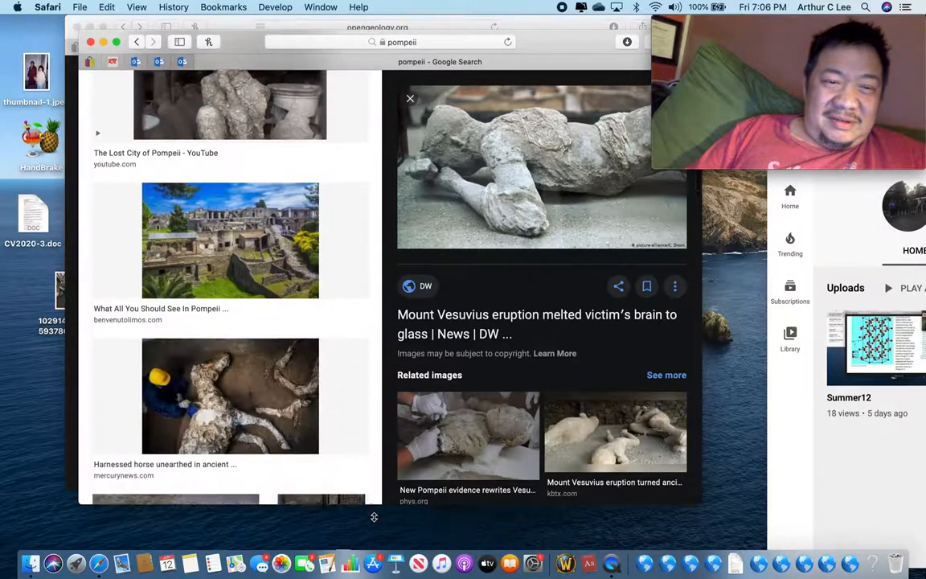
pyautogui.scroll(-3)
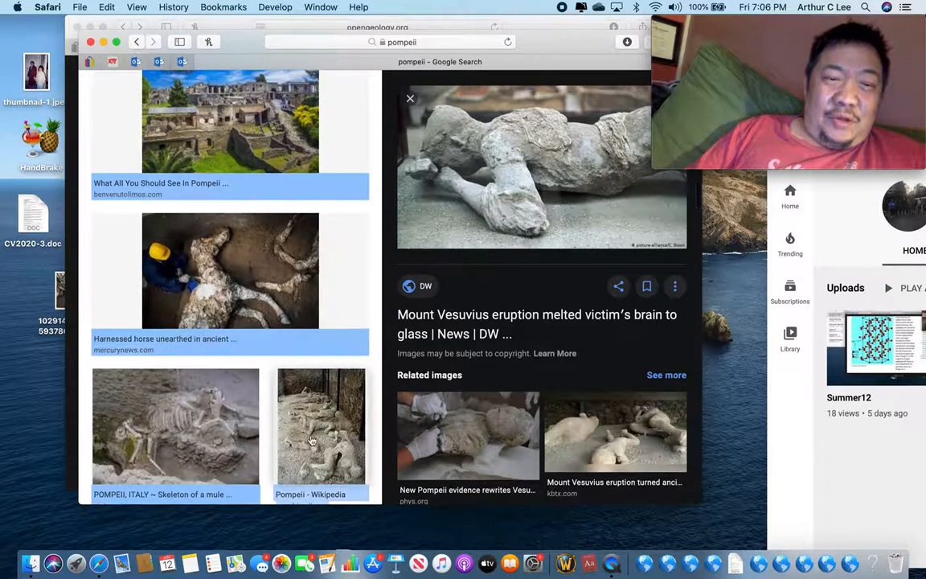
pyautogui.click(321, 425)
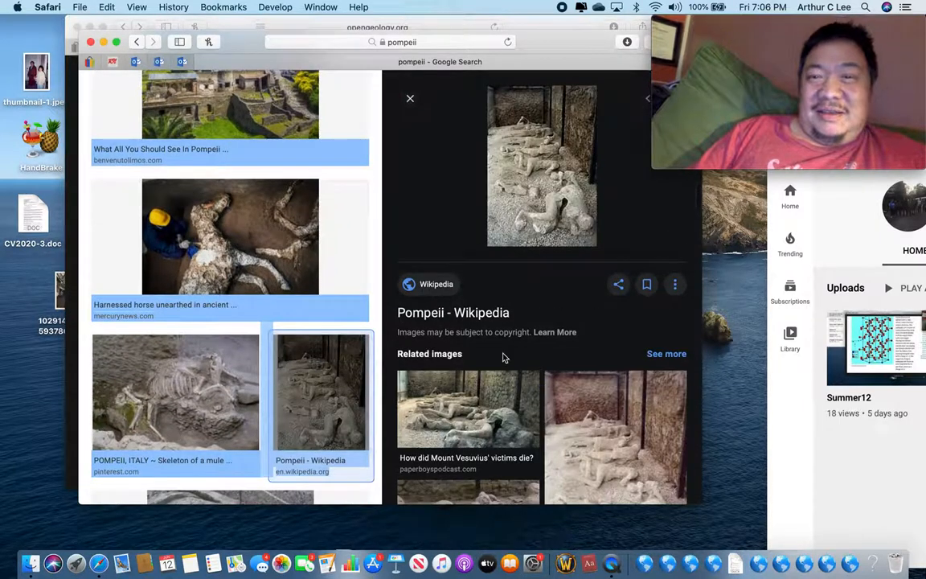
pyautogui.moveTo(319, 517)
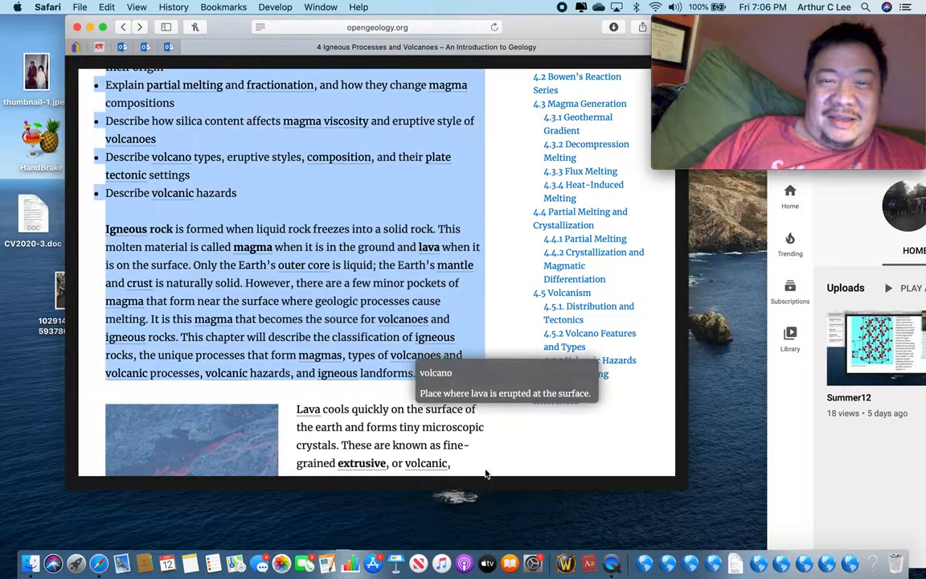
pyautogui.moveTo(513, 464)
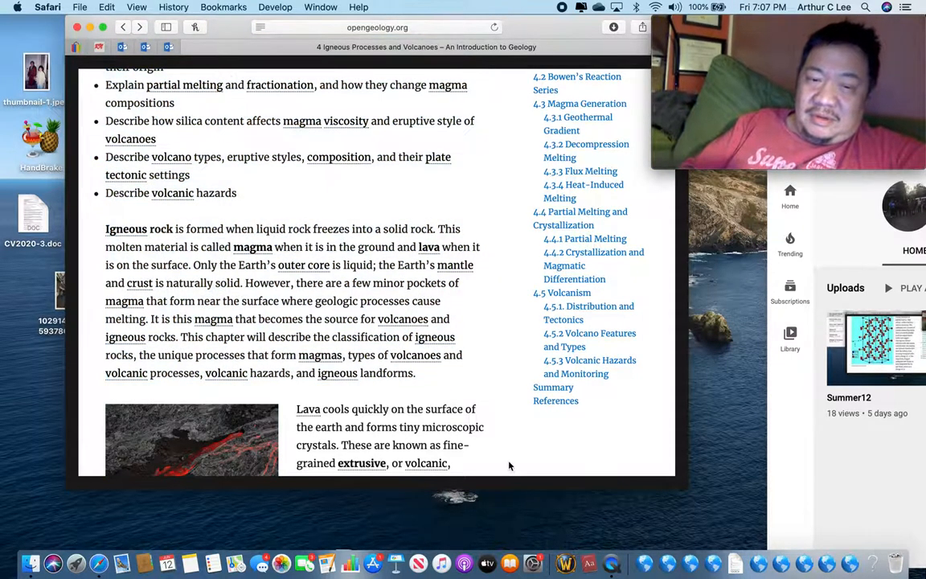
# Bring Notes to the front over the OpenGeology igneous rock and lava section.
pyautogui.scroll(-3)
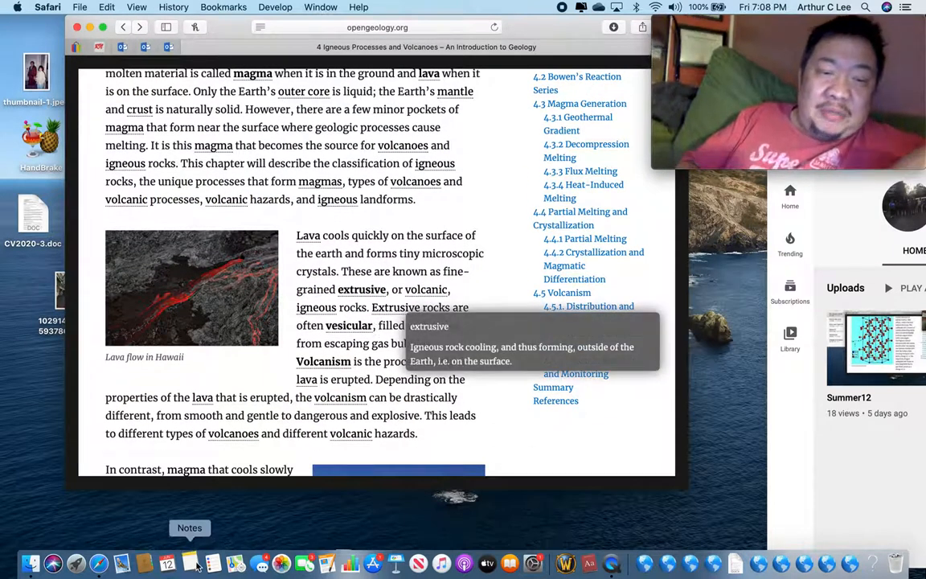
pyautogui.click(189, 562)
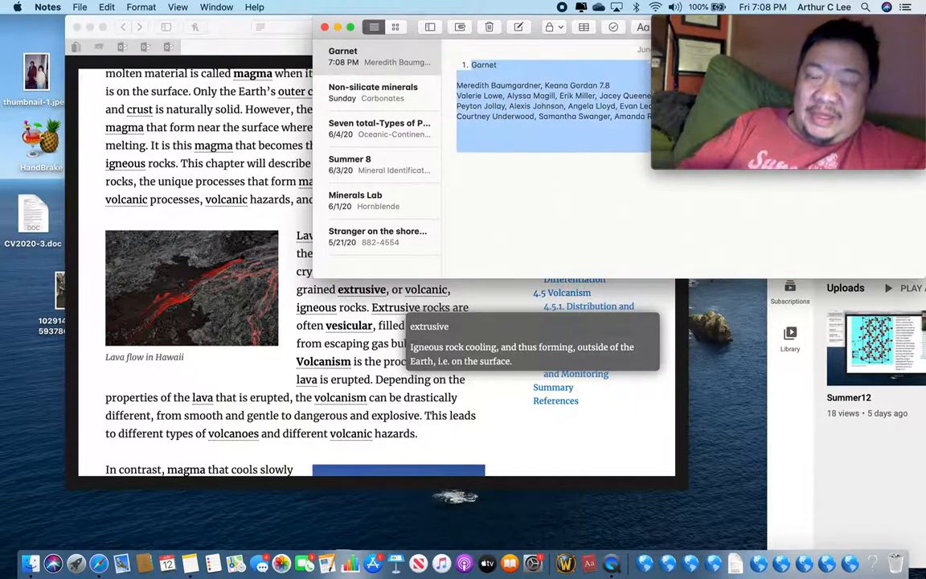
# Write a new note with "Plutonic" and "Volcanic" on separate lines.
pyautogui.write('PL')
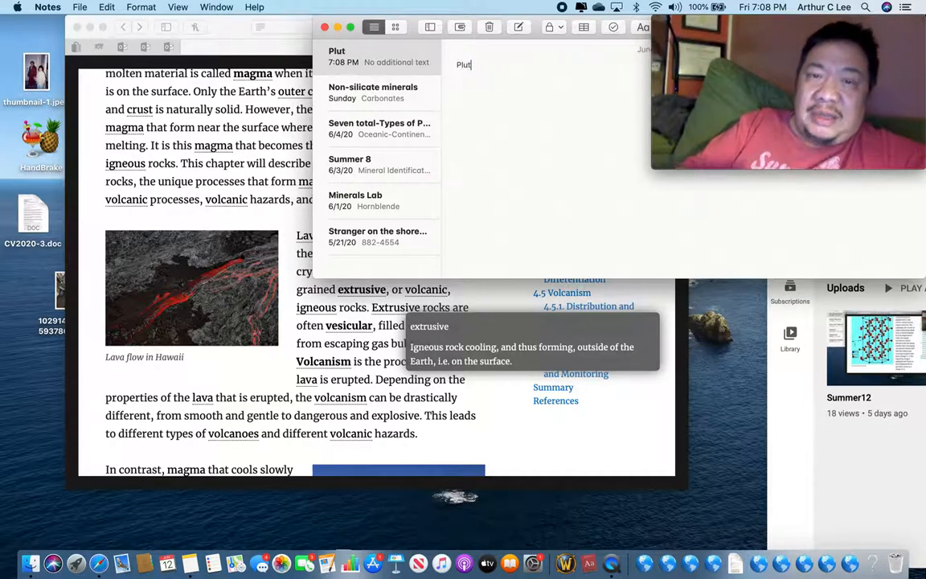
pyautogui.write('onic')
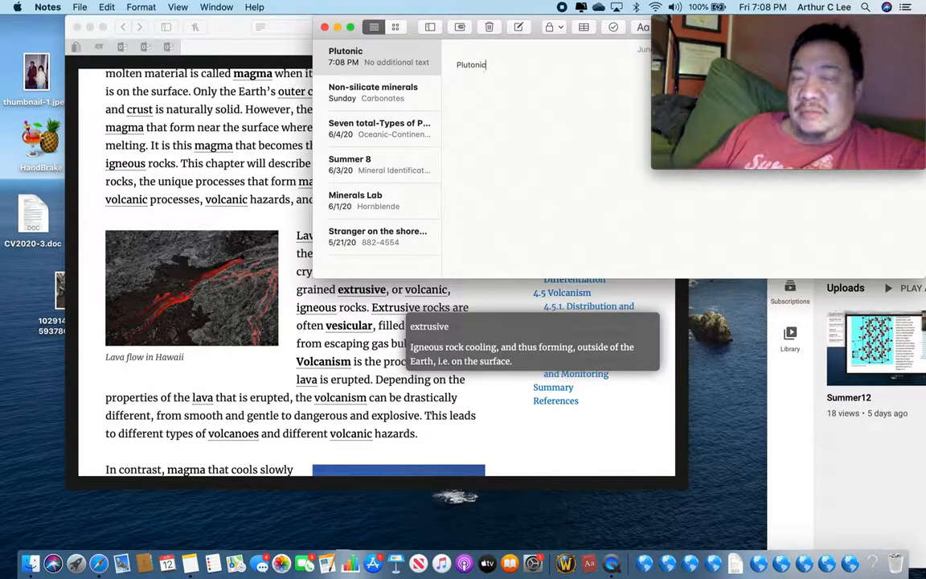
pyautogui.write('Vol')
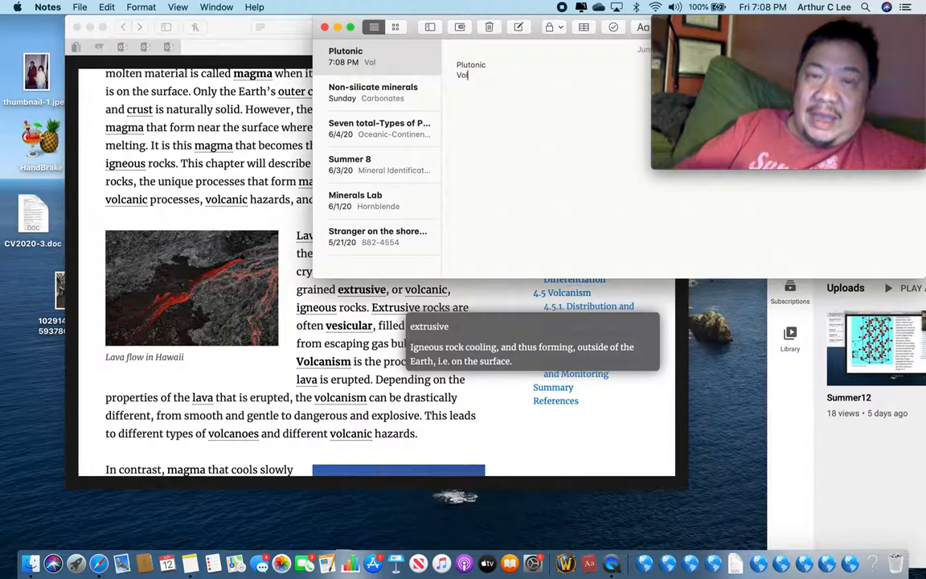
pyautogui.write('canic')
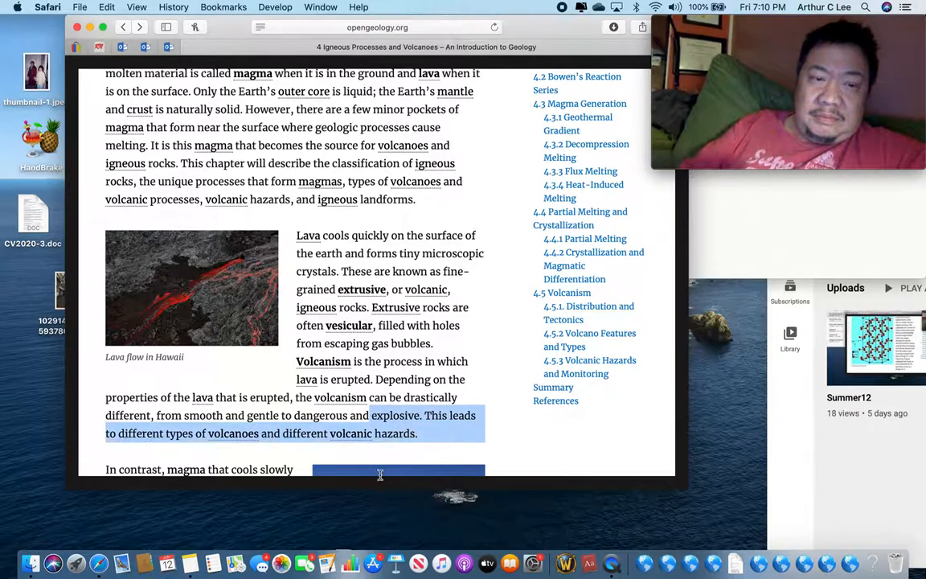
# Scroll the textbook down to section 4.1.1 Texture and its coarse-grained rock photo.
pyautogui.scroll(-3)
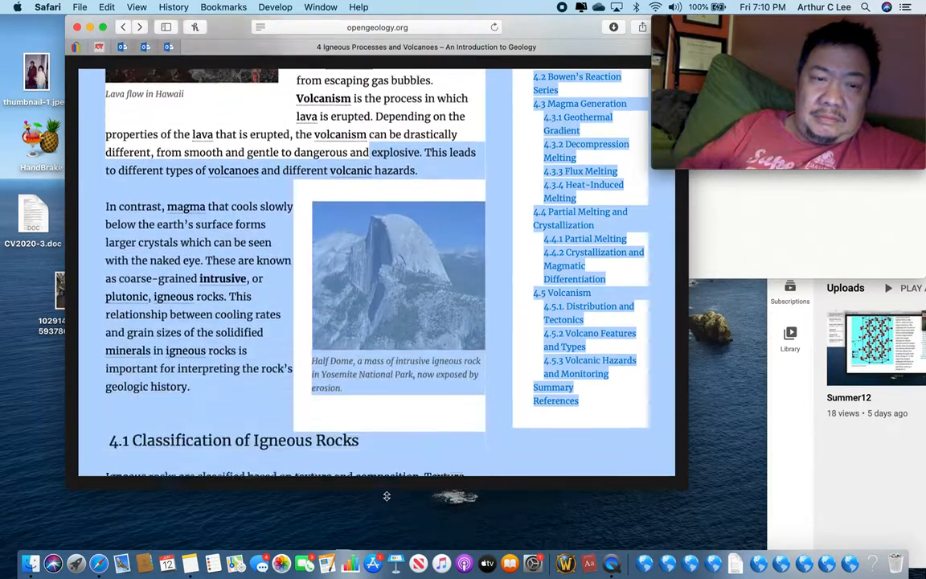
pyautogui.scroll(-3)
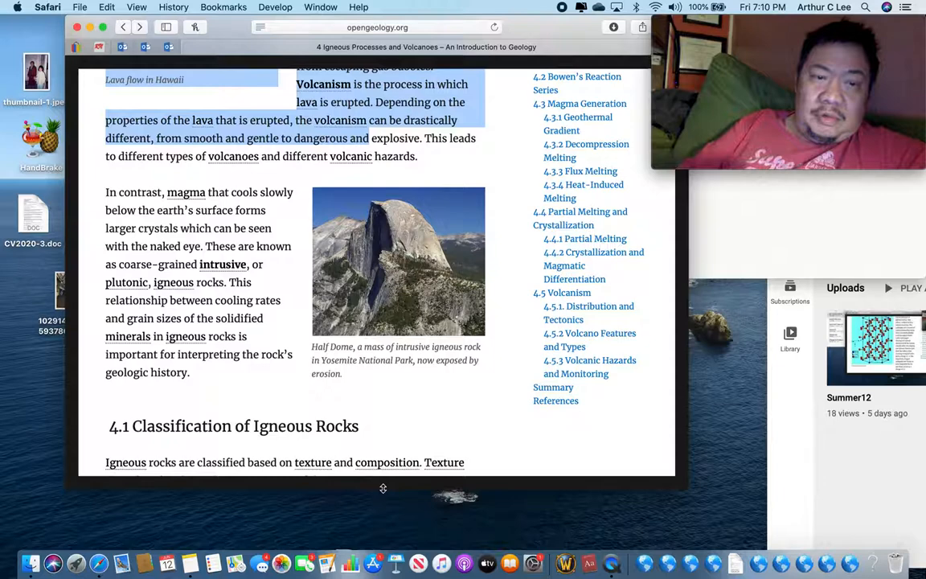
pyautogui.scroll(-3)
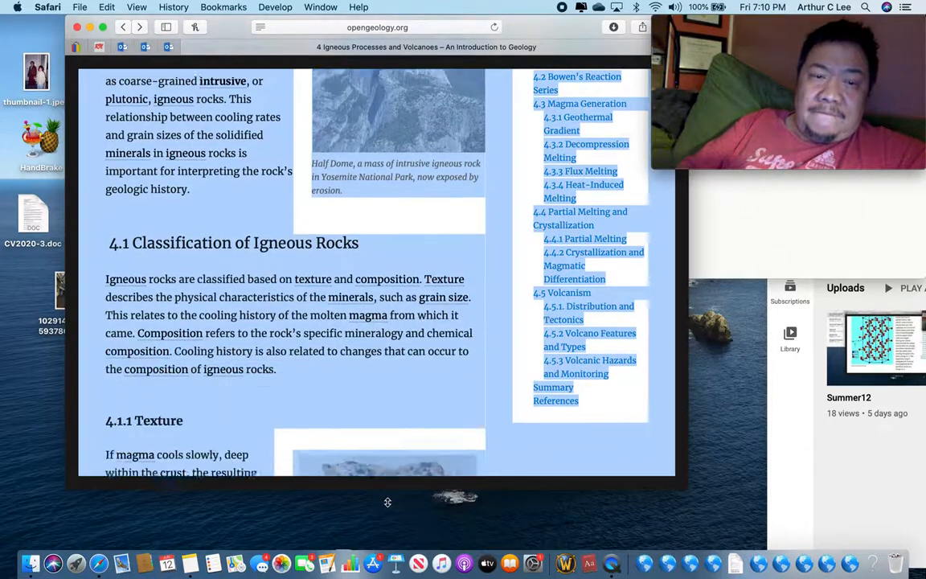
pyautogui.scroll(-3)
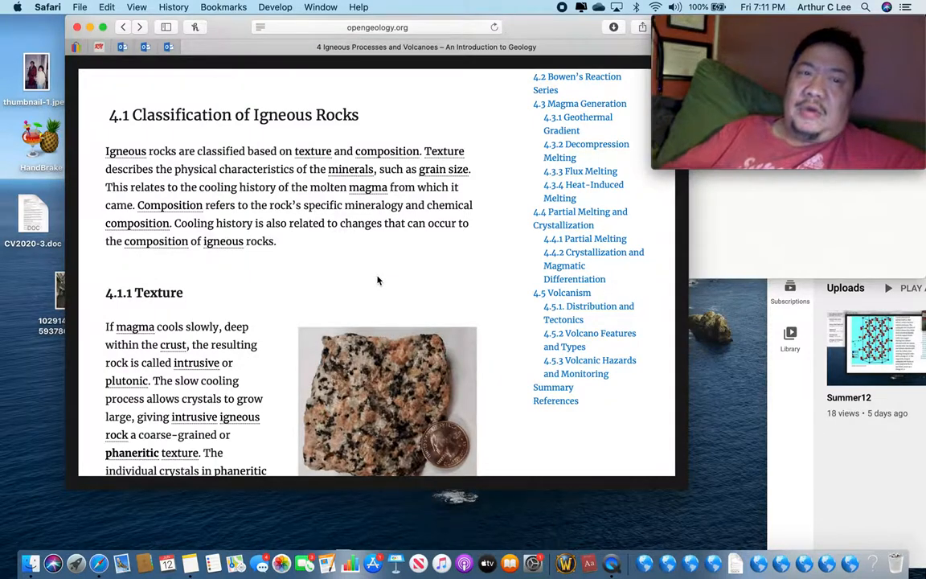
pyautogui.moveTo(176, 540)
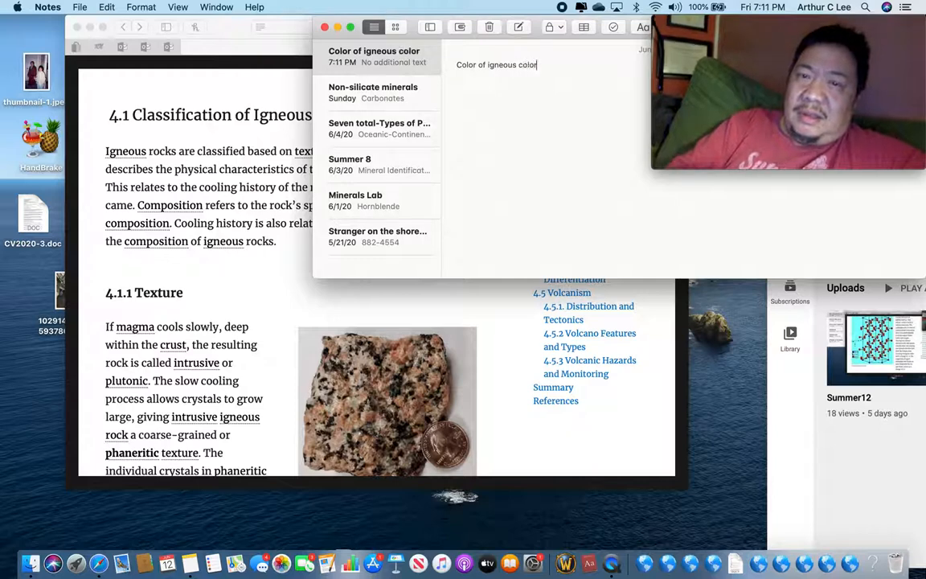
# List Ultramafic, Mafic, Intermediate and Felsic in the igneous colors note and start a line below.
pyautogui.write('s')
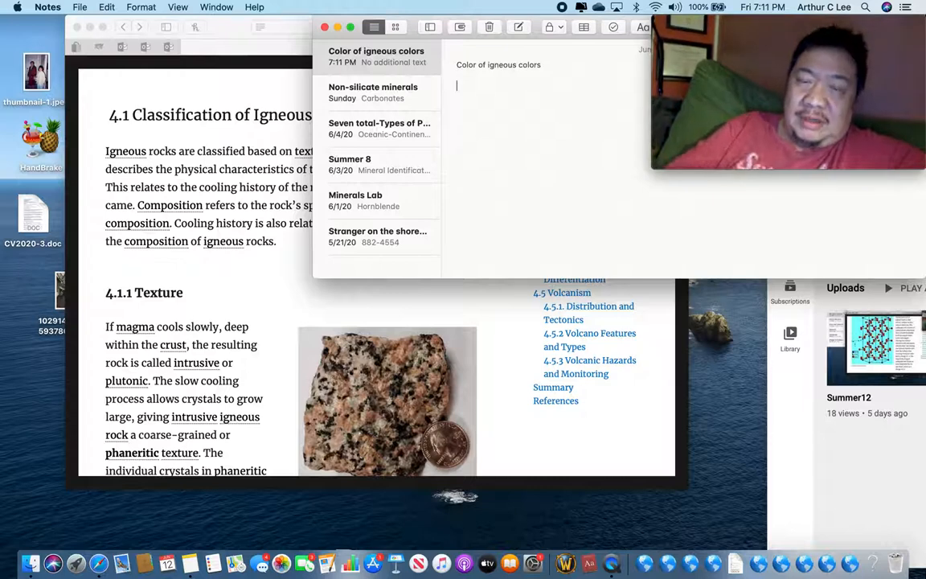
pyautogui.write('U')
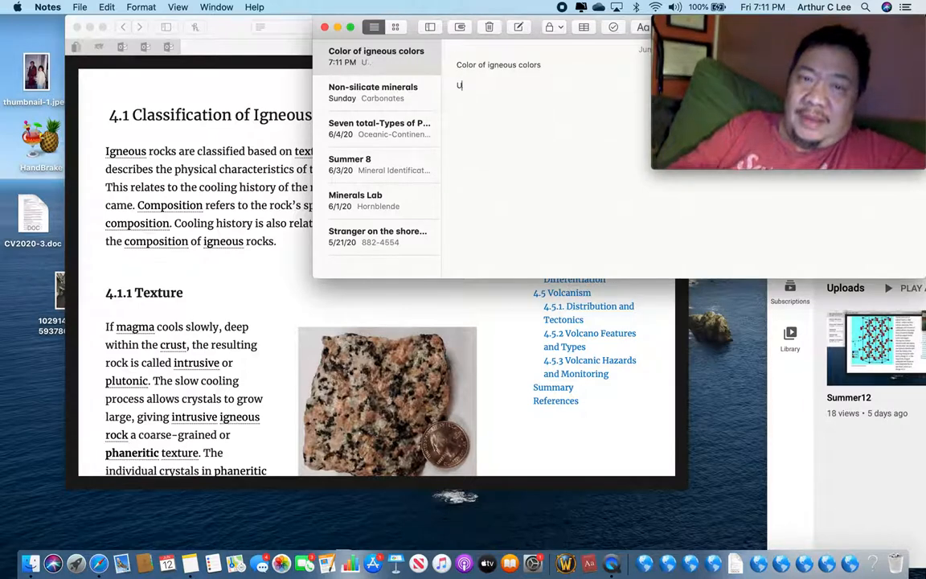
pyautogui.write('ltramafic')
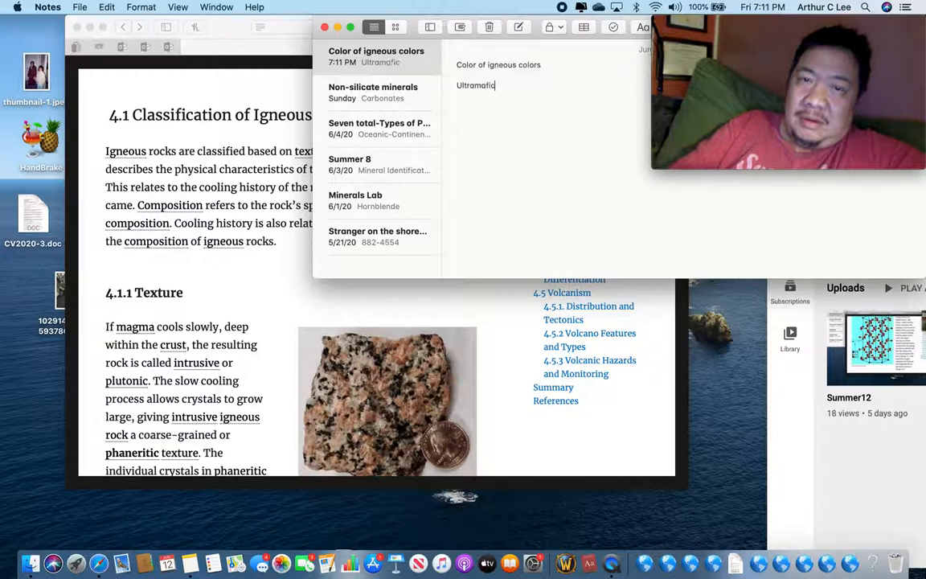
pyautogui.write('Mo')
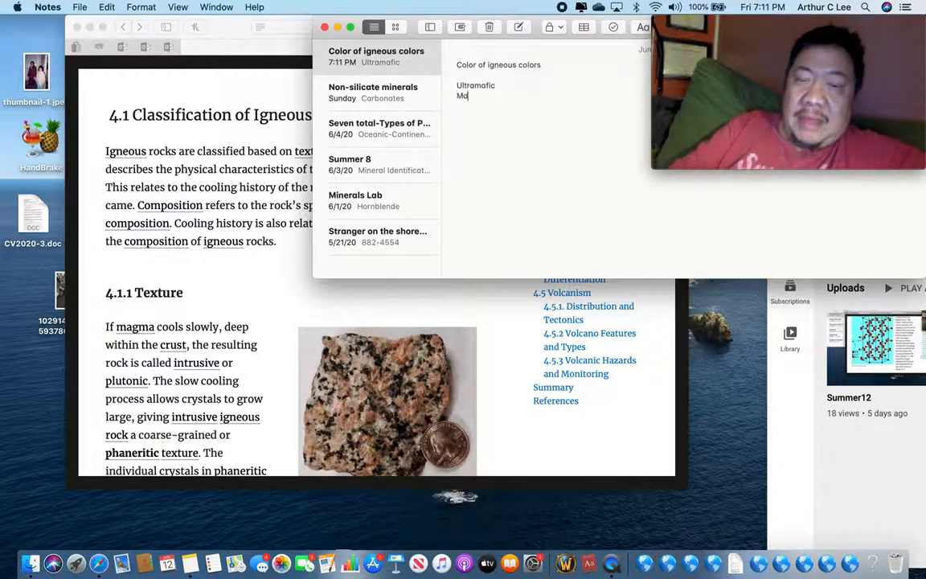
pyautogui.write('afic')
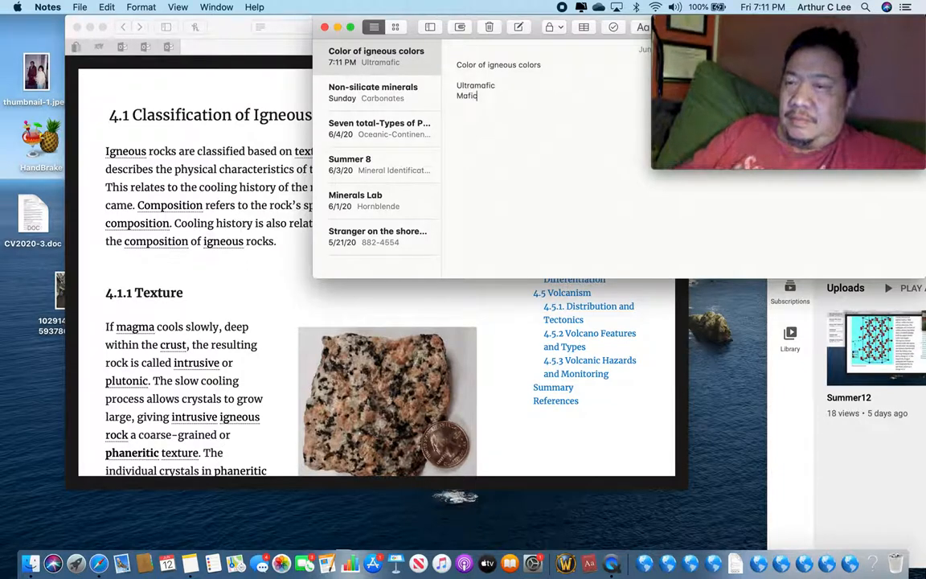
pyautogui.write('Intermediate')
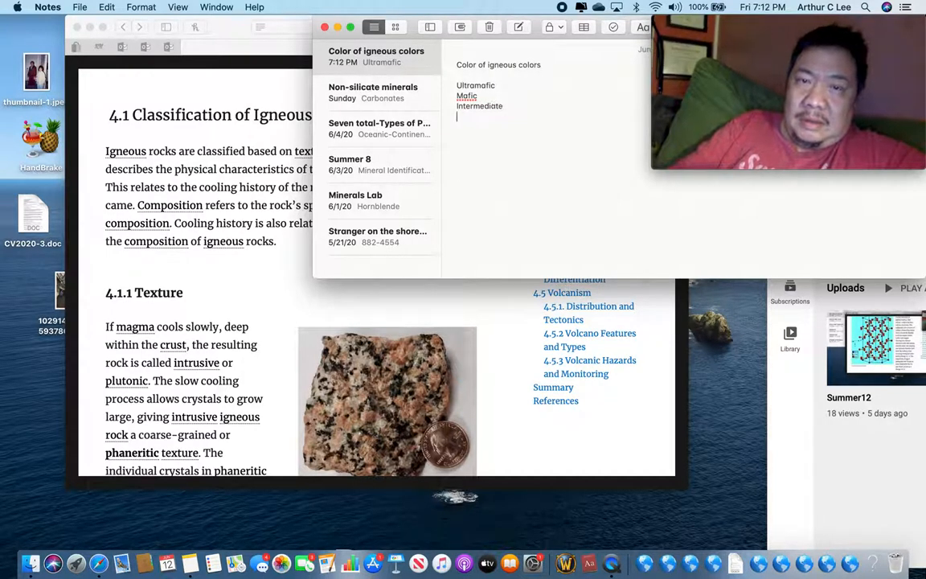
pyautogui.write('Felsic')
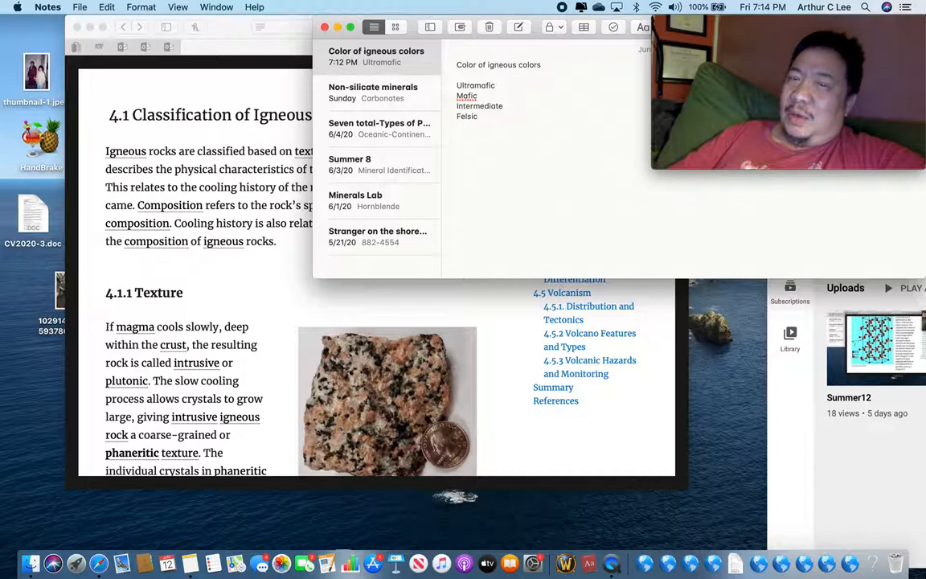
pyautogui.click(477, 116)
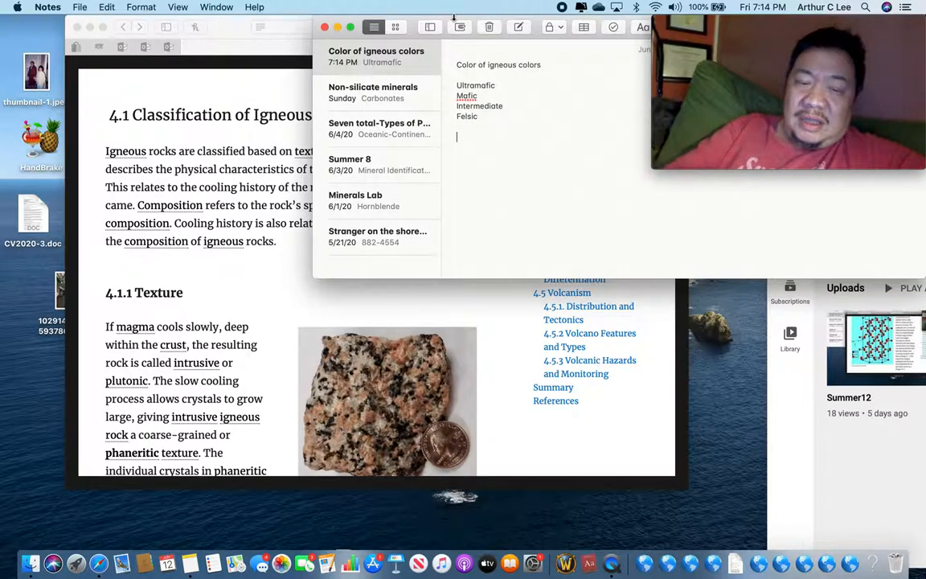
# Add a Texture heading listing Phaneritic, Porphyritic, Vesicular and Glassy to the note.
pyautogui.write('Texture')
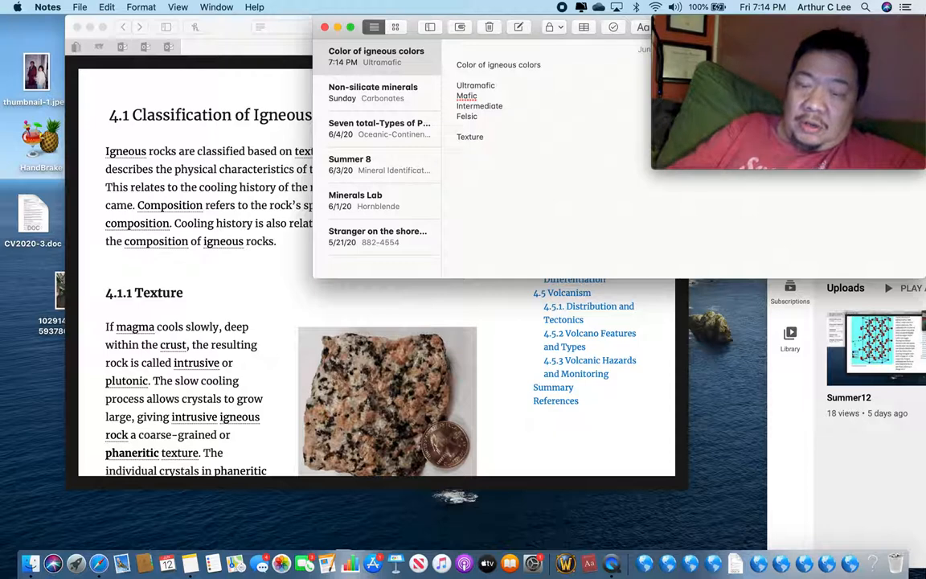
pyautogui.write('Pho')
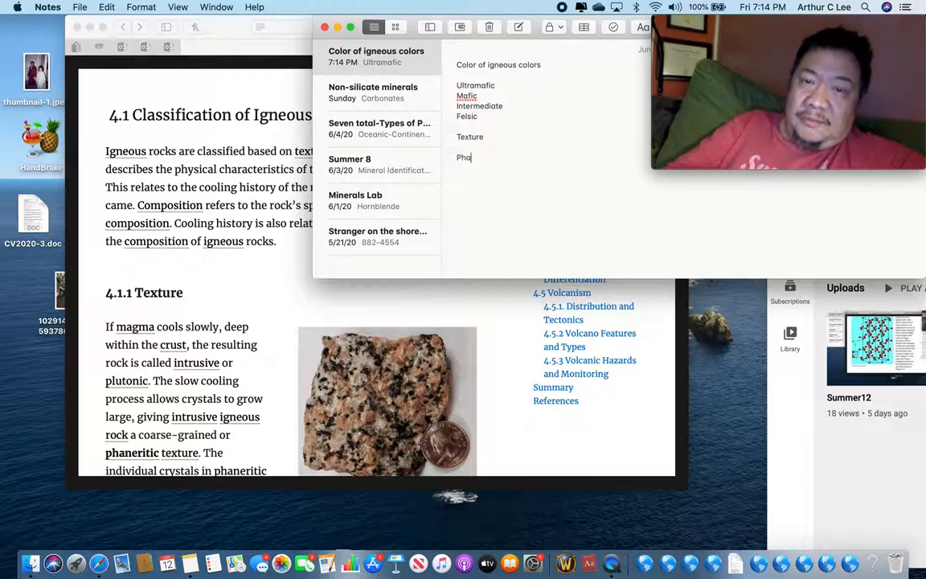
pyautogui.write('aneritic')
pyautogui.click(484, 167)
pyautogui.write('Aphanitic')
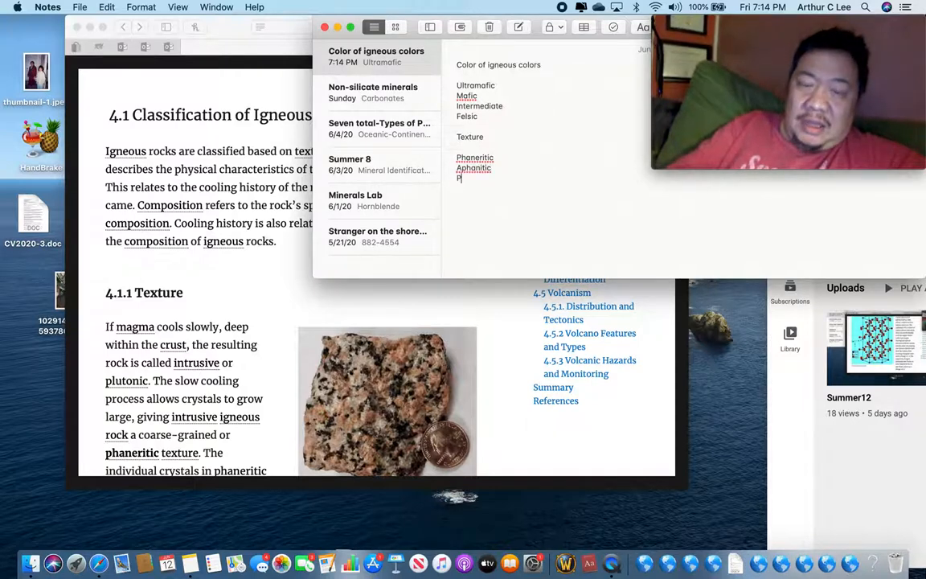
pyautogui.write('orphyritic')
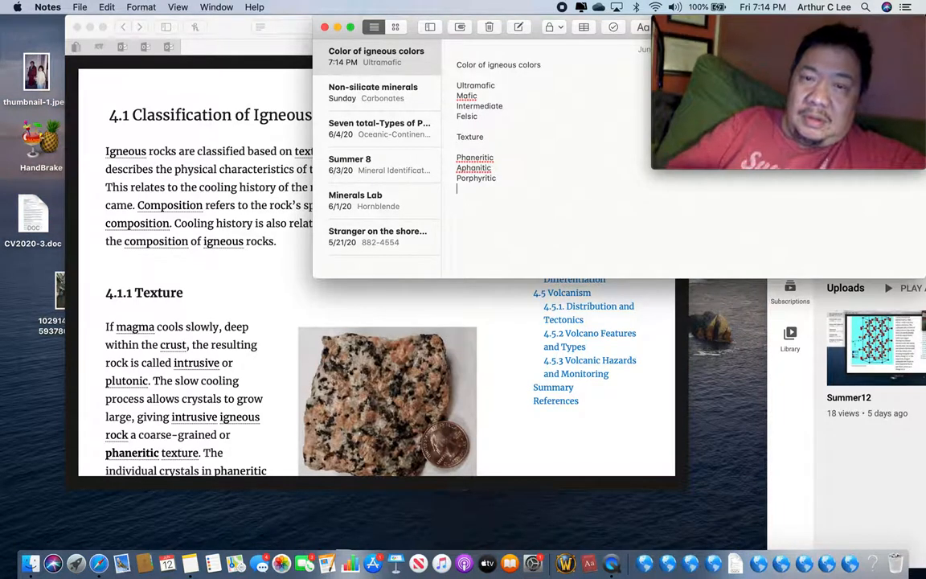
pyautogui.write('Vesicular')
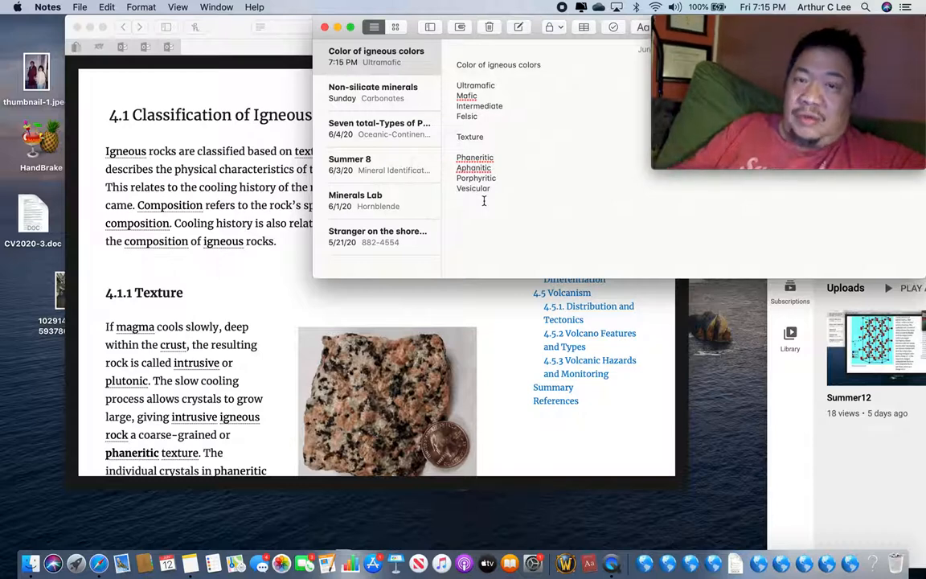
pyautogui.write('Glass')
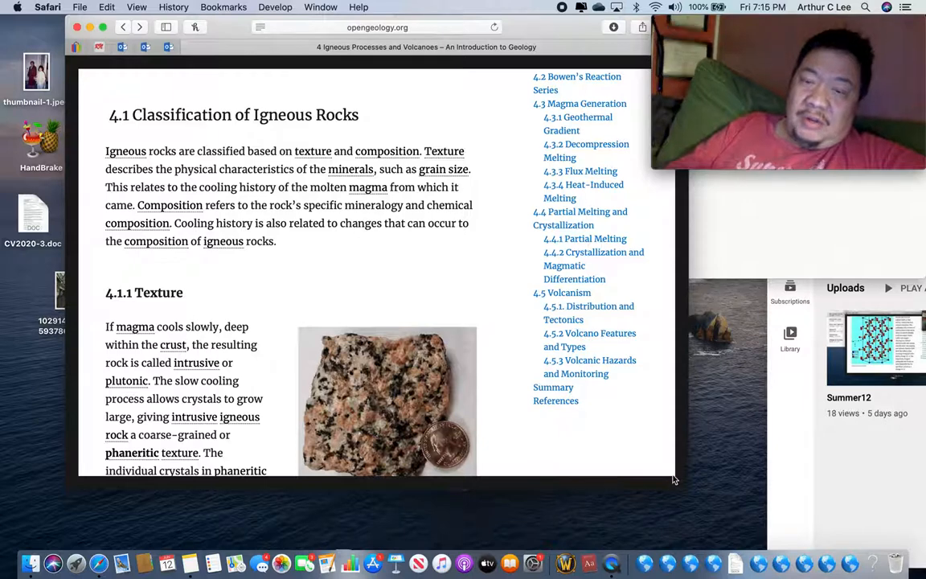
# Reveal the granite photo's full caption in the Texture section, then return to Notes.
pyautogui.scroll(-3)
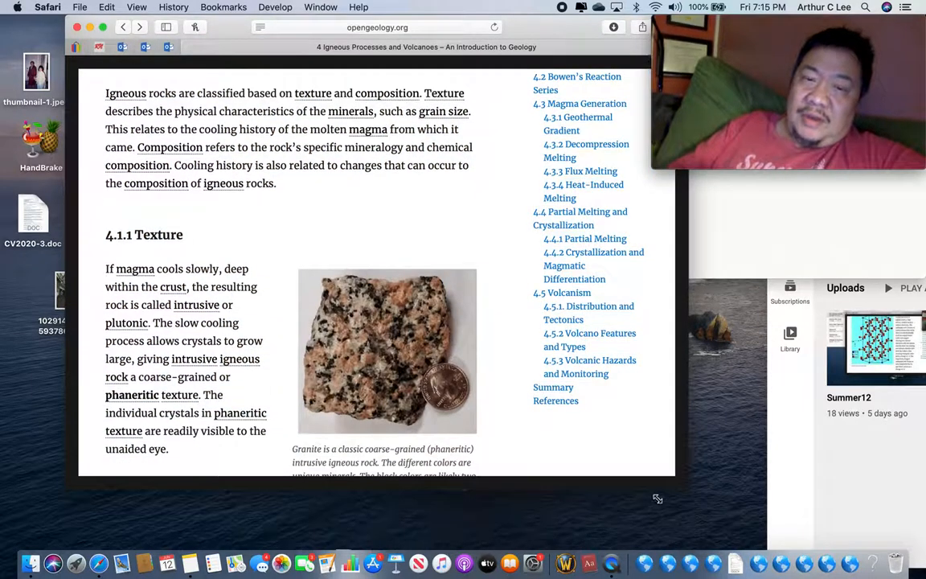
pyautogui.moveTo(561, 458)
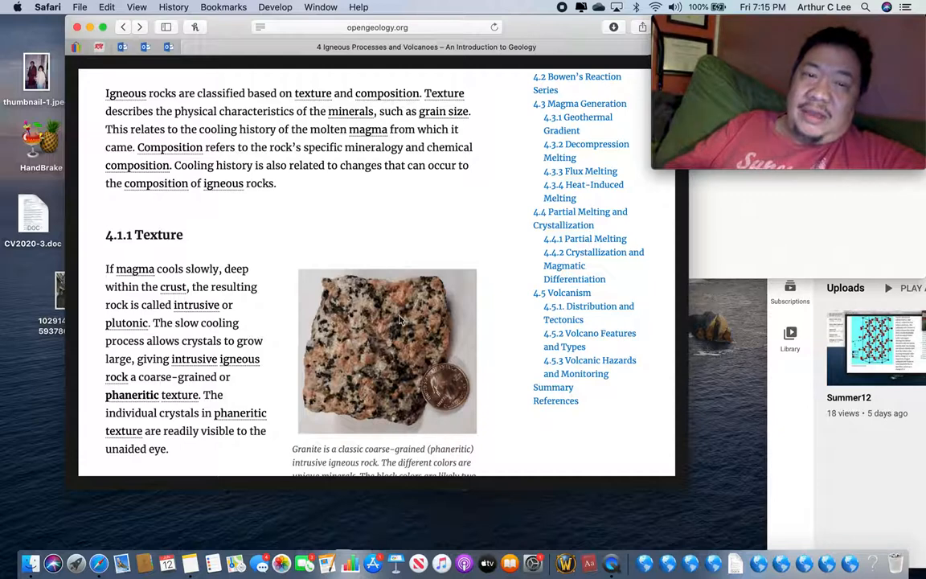
pyautogui.moveTo(360, 348)
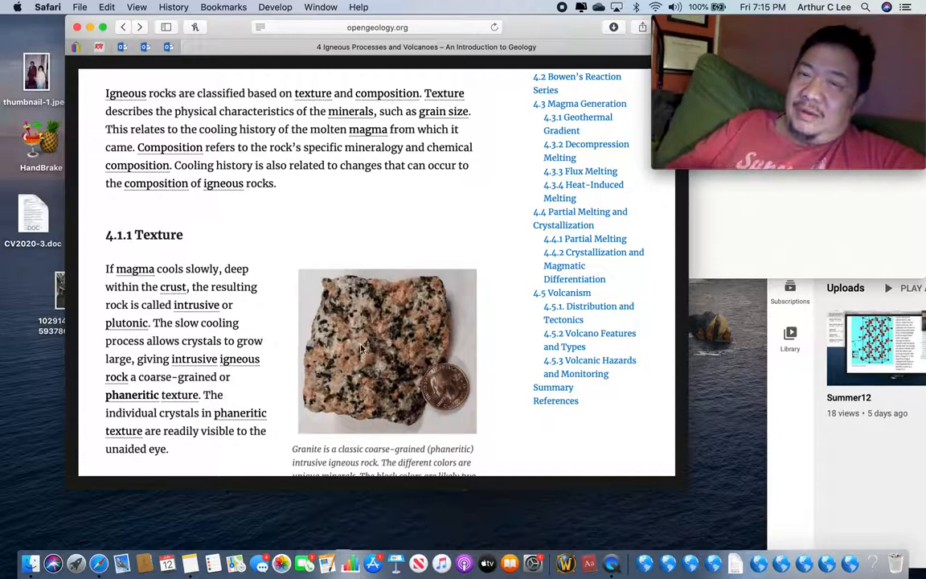
pyautogui.moveTo(400, 311)
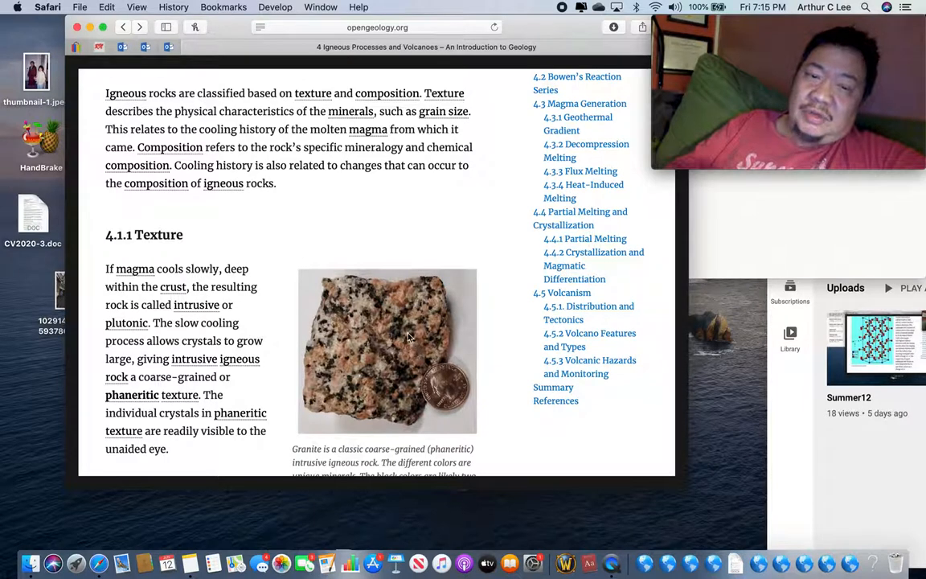
pyautogui.moveTo(277, 447)
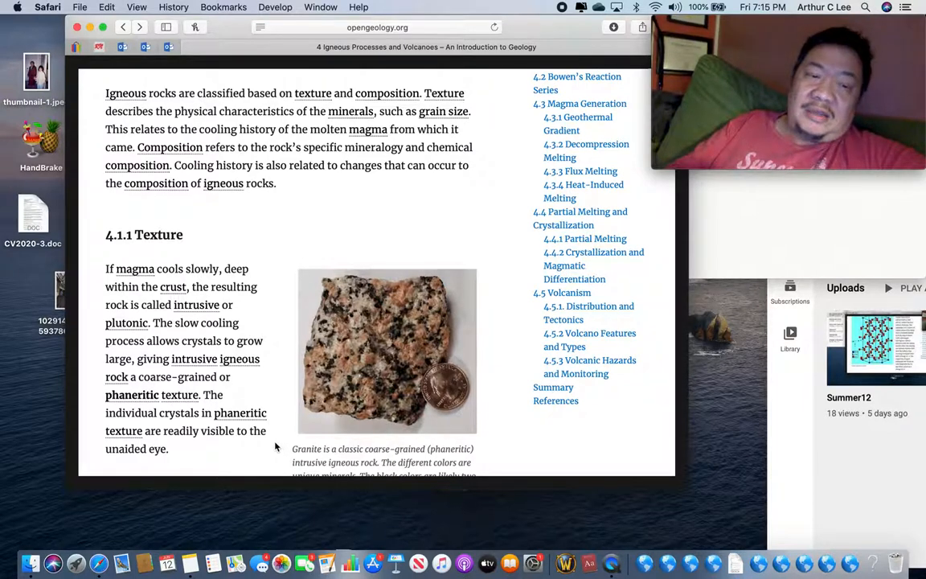
pyautogui.moveTo(201, 482)
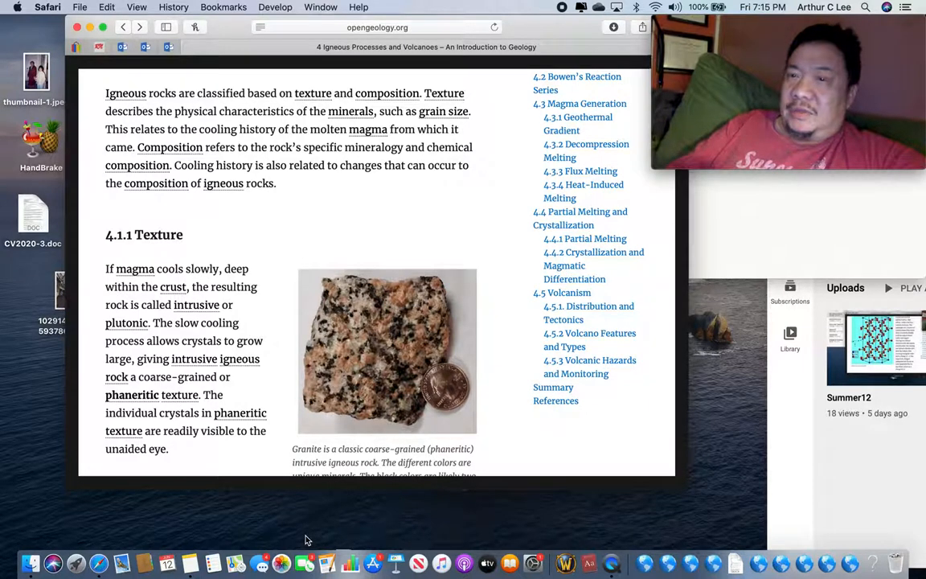
pyautogui.moveTo(326, 563)
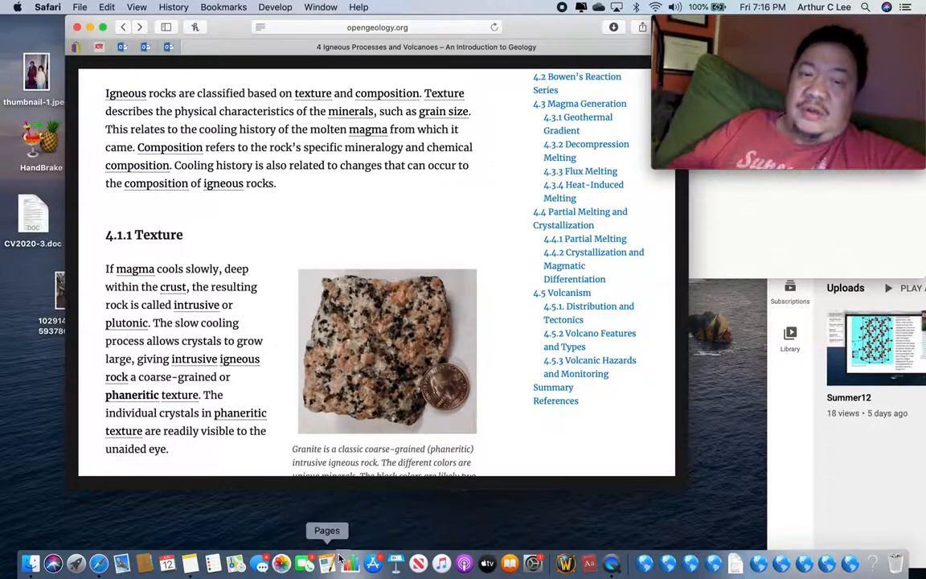
pyautogui.moveTo(190, 563)
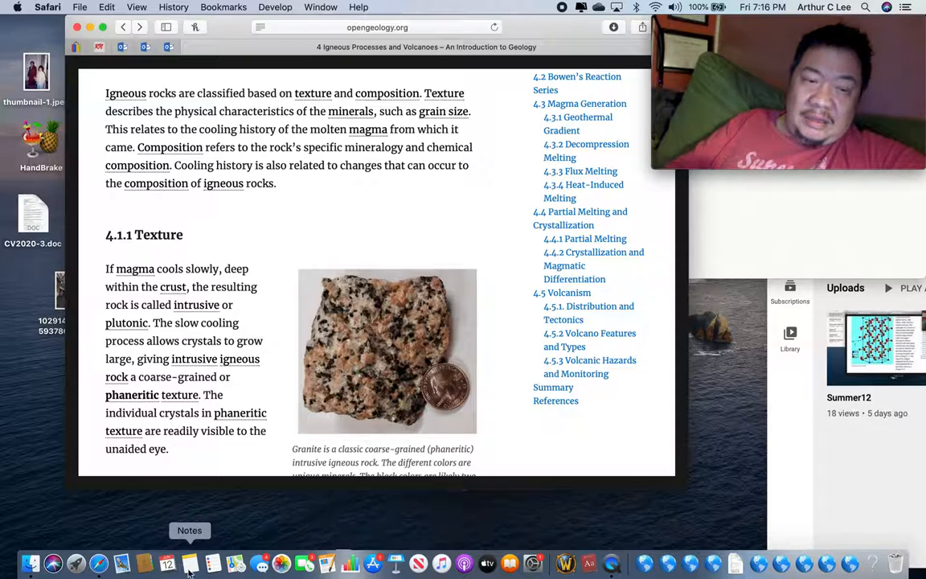
pyautogui.click(190, 562)
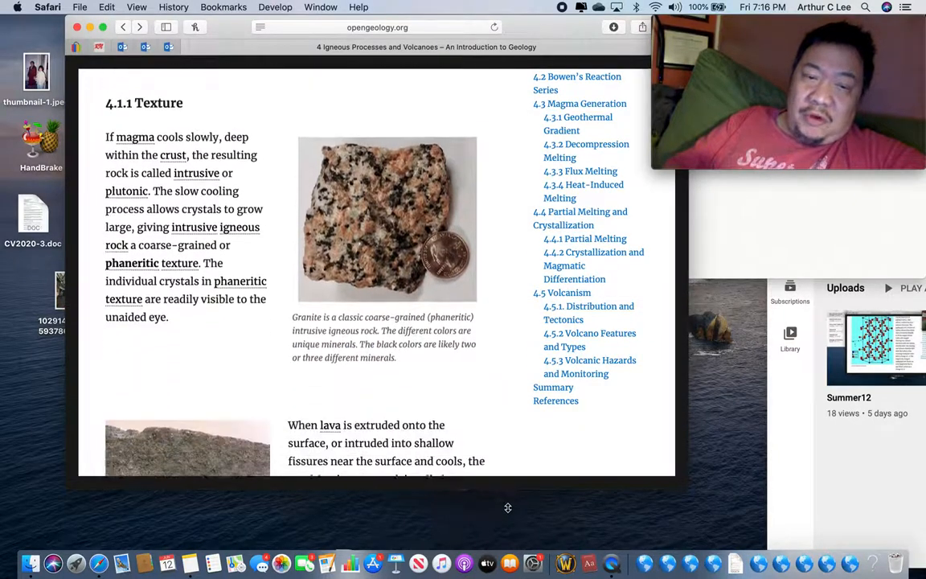
# Scroll the Texture section down to the fine-grained basalt photo and lava extrusion paragraph.
pyautogui.scroll(-3)
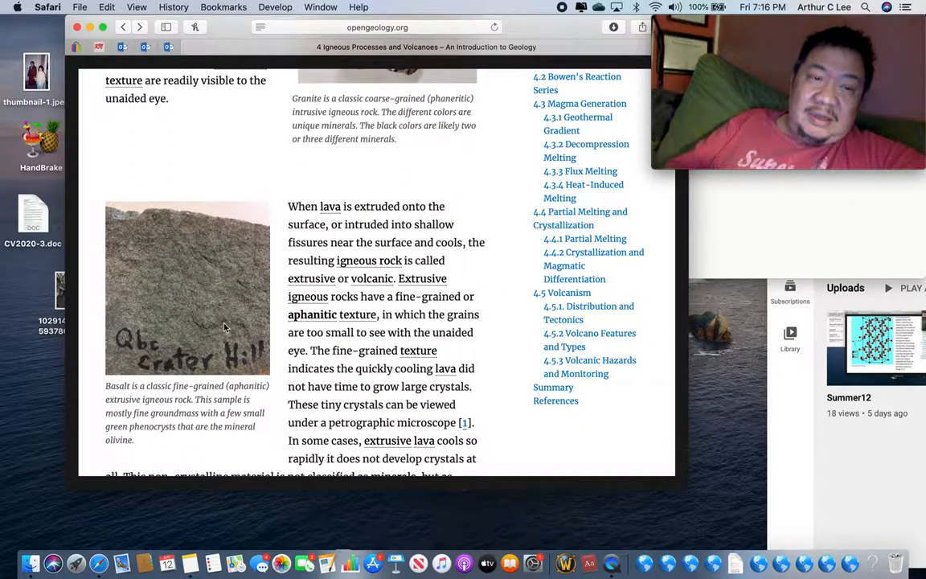
pyautogui.moveTo(157, 291)
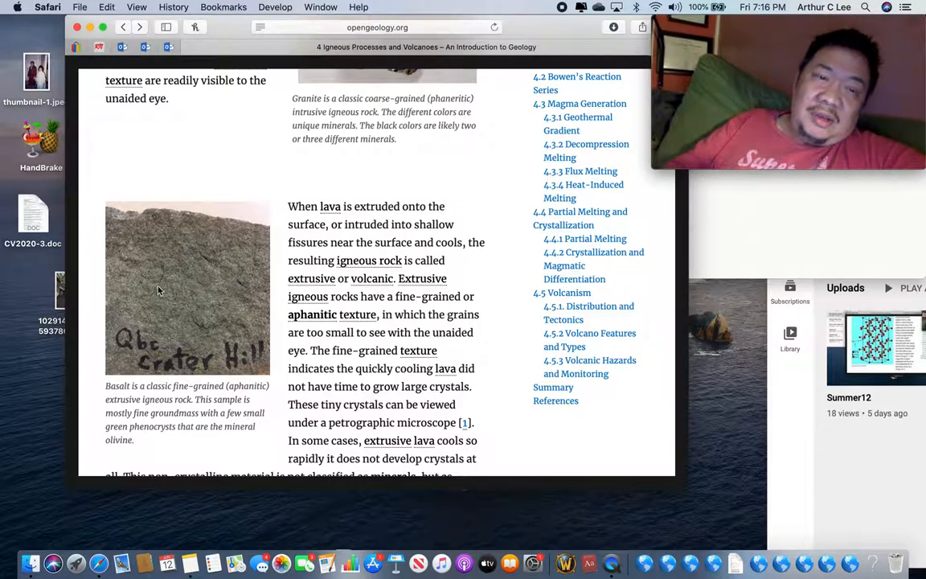
pyautogui.moveTo(198, 336)
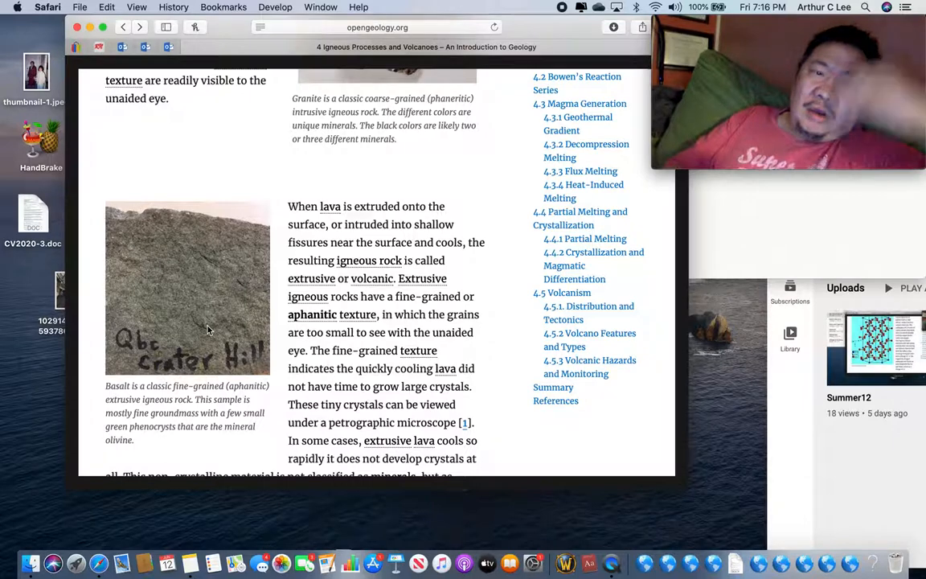
pyautogui.moveTo(187, 304)
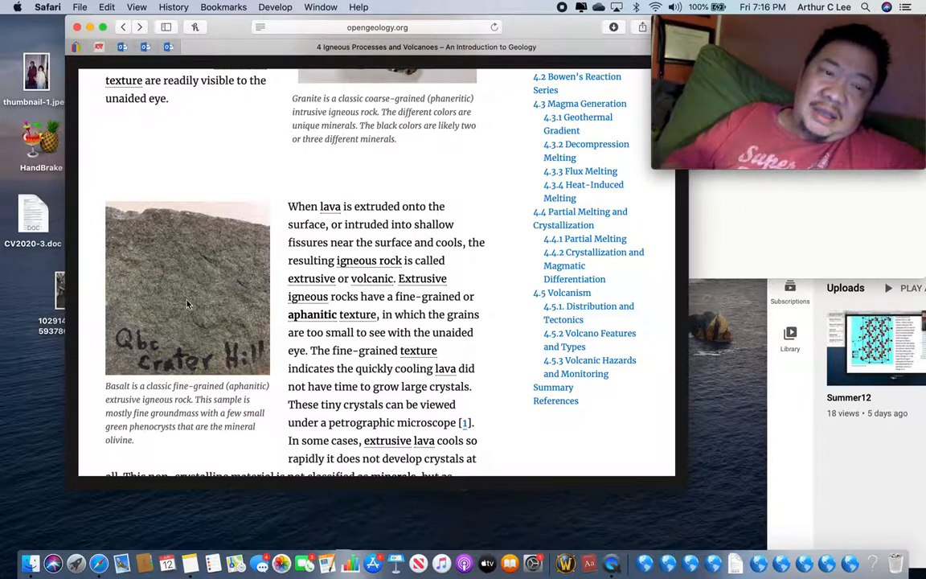
pyautogui.moveTo(157, 245)
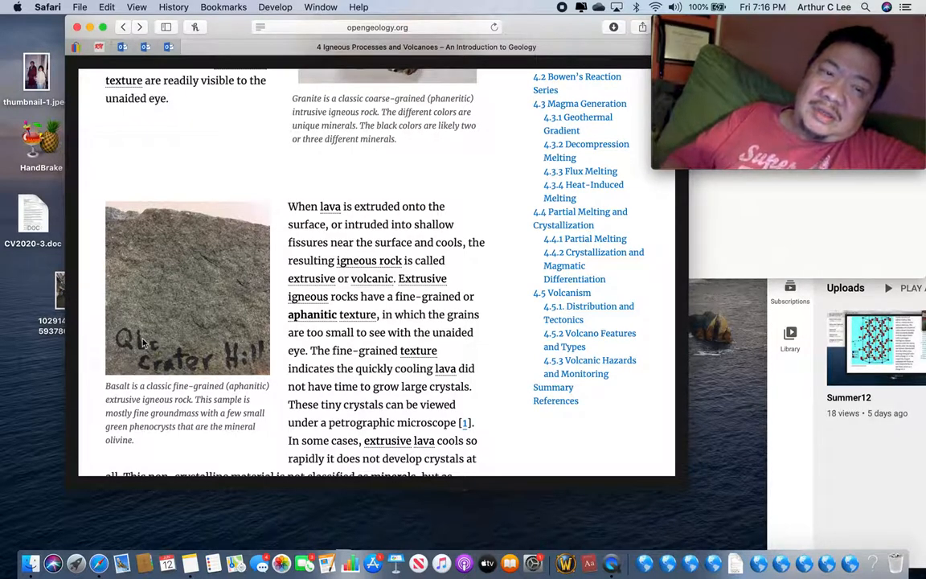
pyautogui.moveTo(112, 330)
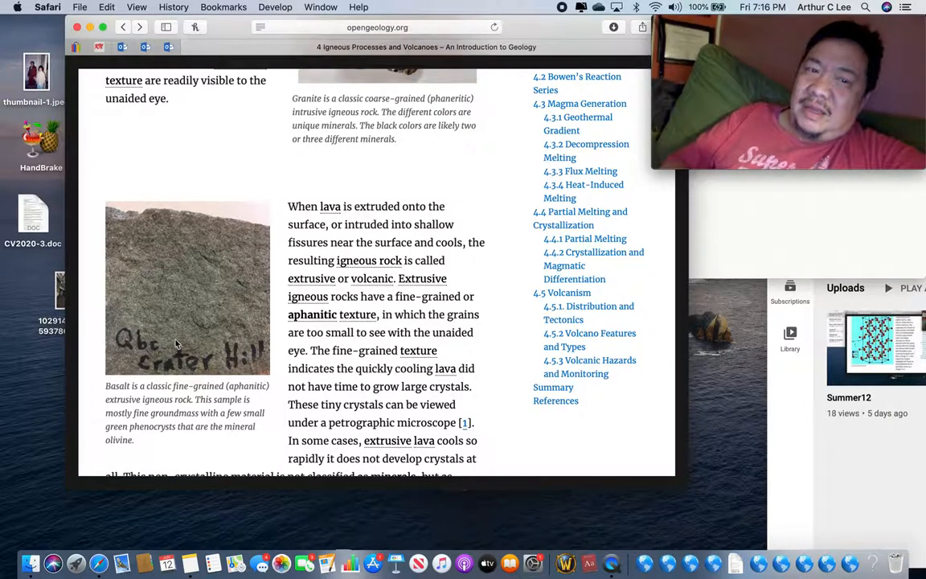
pyautogui.moveTo(177, 276)
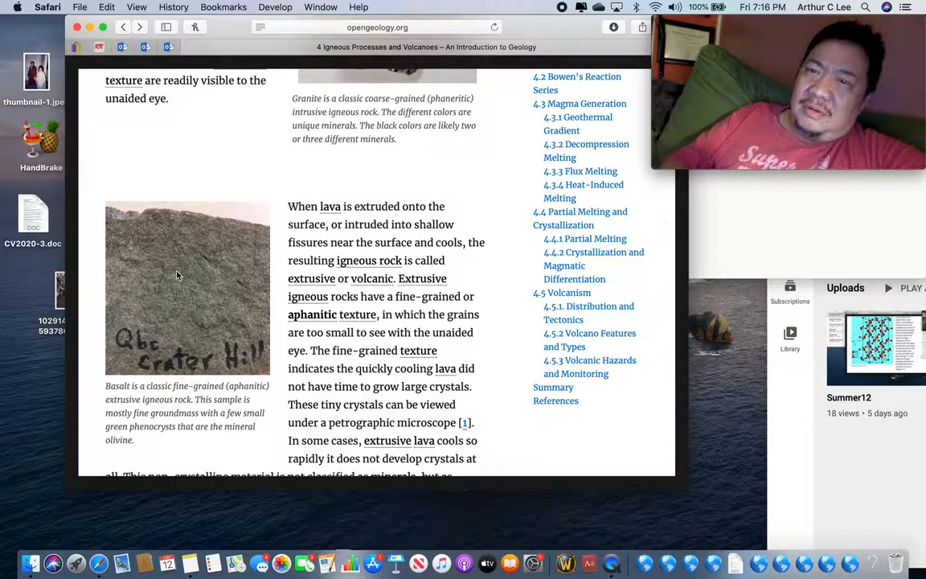
pyautogui.moveTo(752, 236)
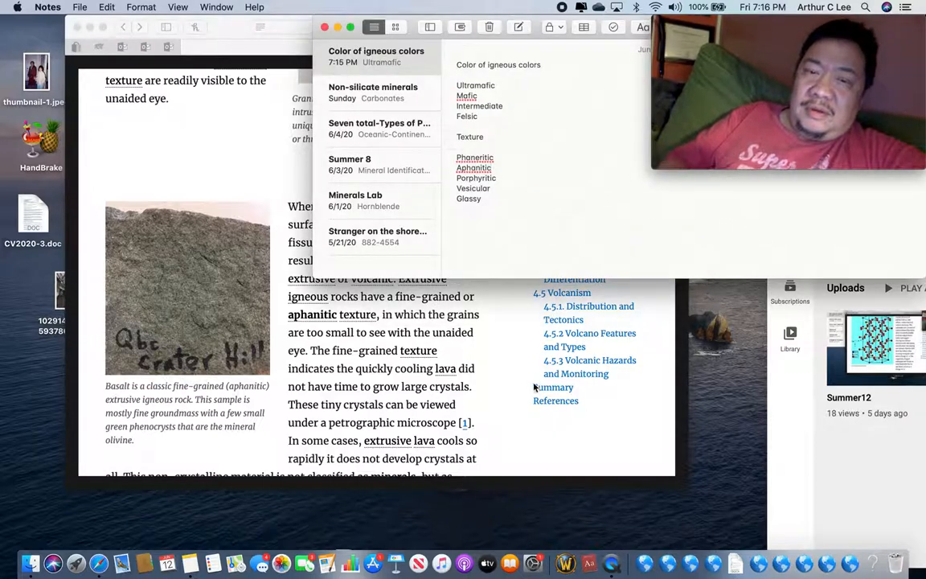
pyautogui.moveTo(515, 357)
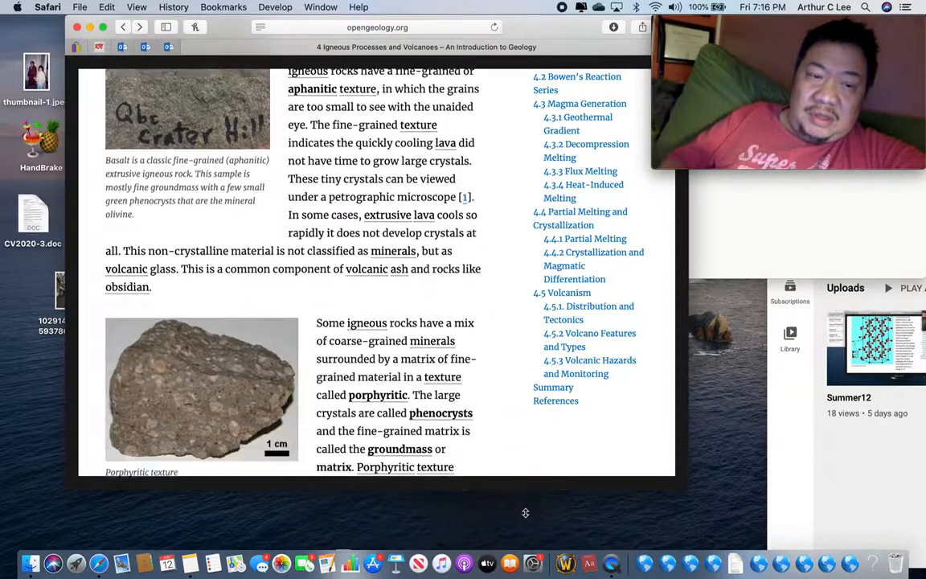
# Scroll the Texture section down to the porphyritic photo and its phenocryst/groundmass paragraph.
pyautogui.scroll(-3)
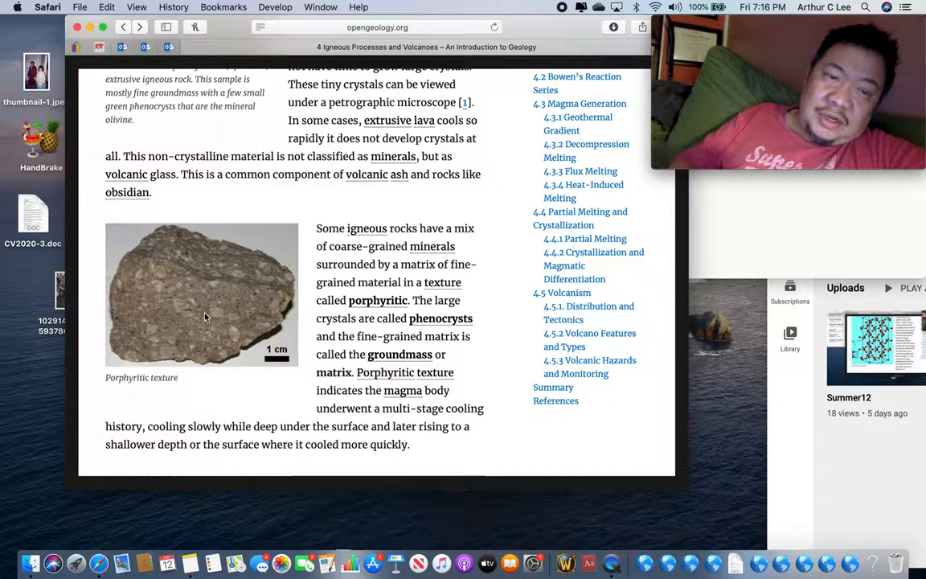
pyautogui.moveTo(234, 337)
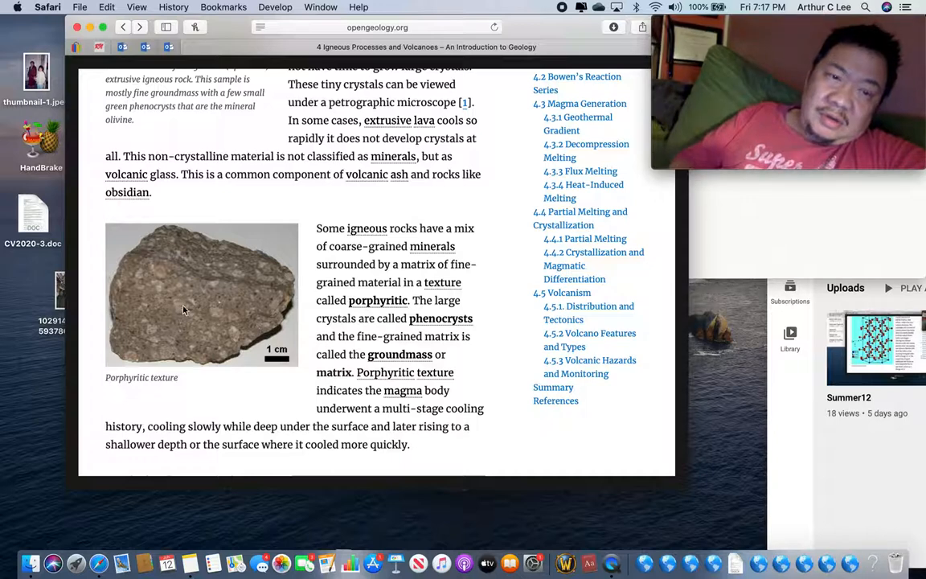
pyautogui.moveTo(163, 277)
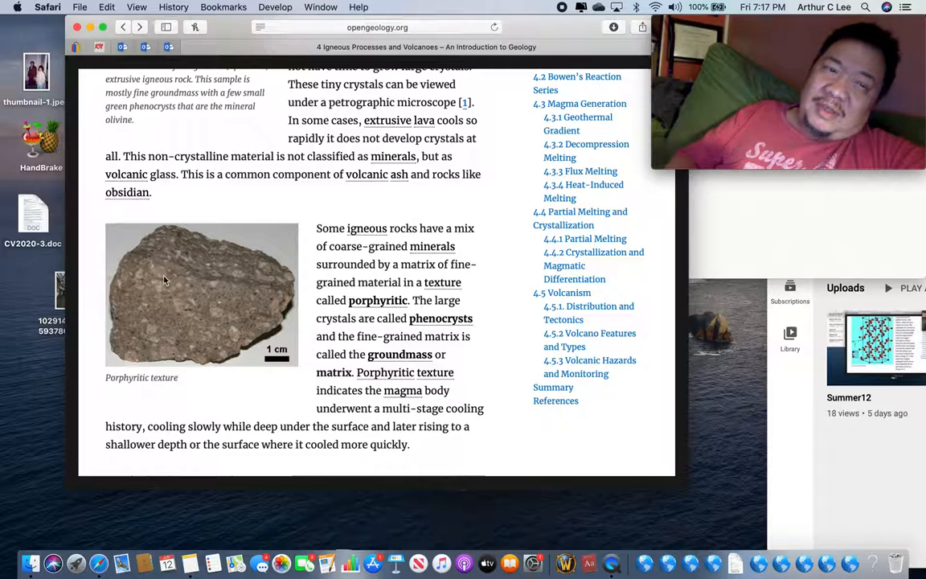
pyautogui.moveTo(159, 296)
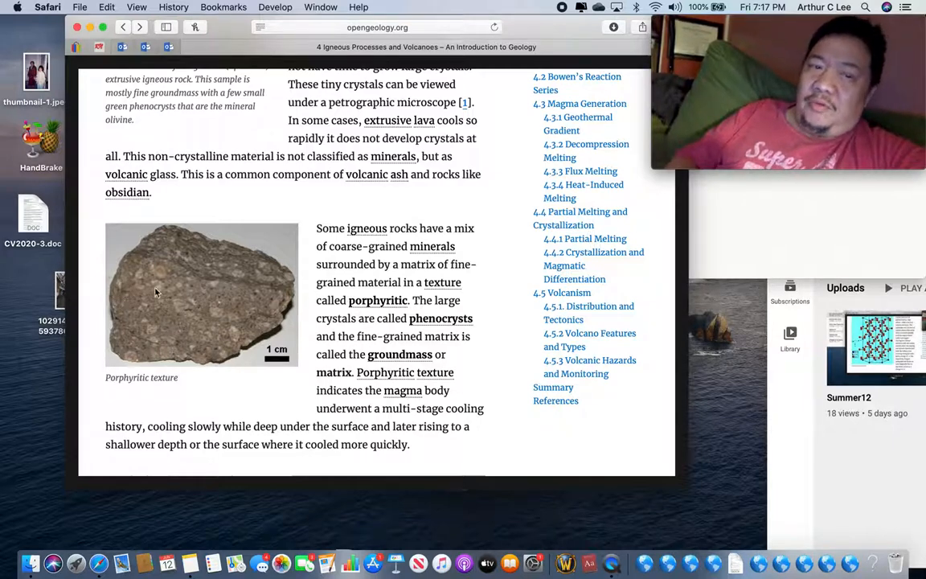
pyautogui.moveTo(466, 448)
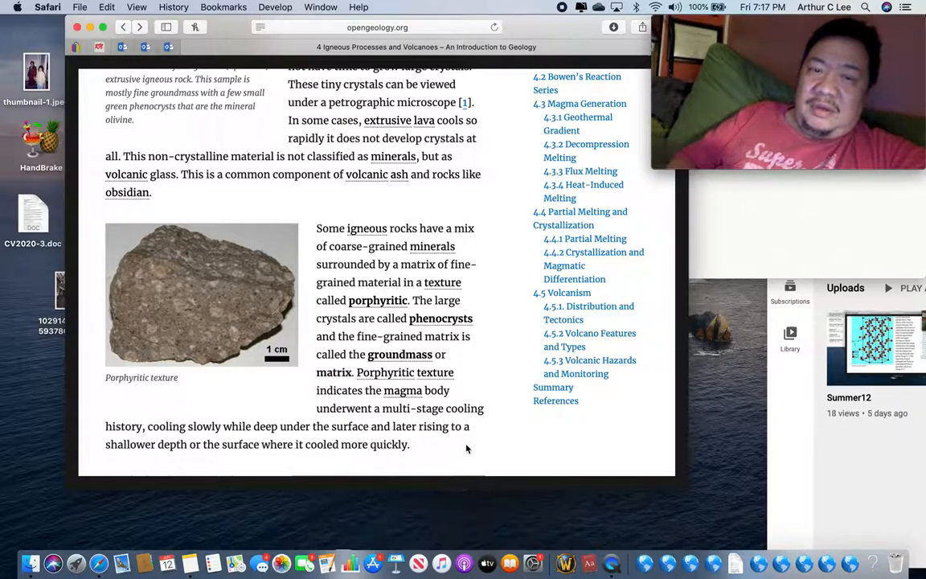
# Scroll further to the pegmatitic texture photo and its very-large-crystals paragraph.
pyautogui.scroll(-3)
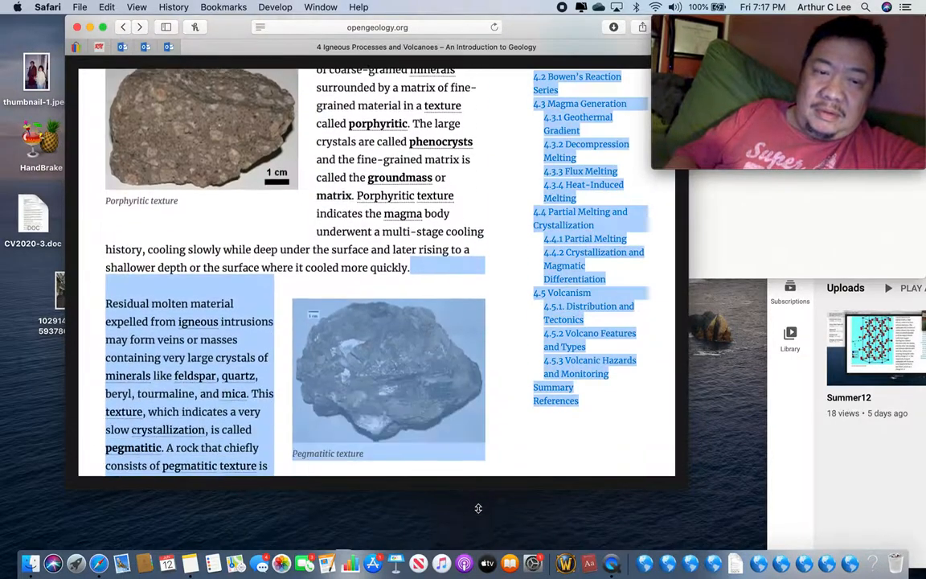
pyautogui.scroll(-3)
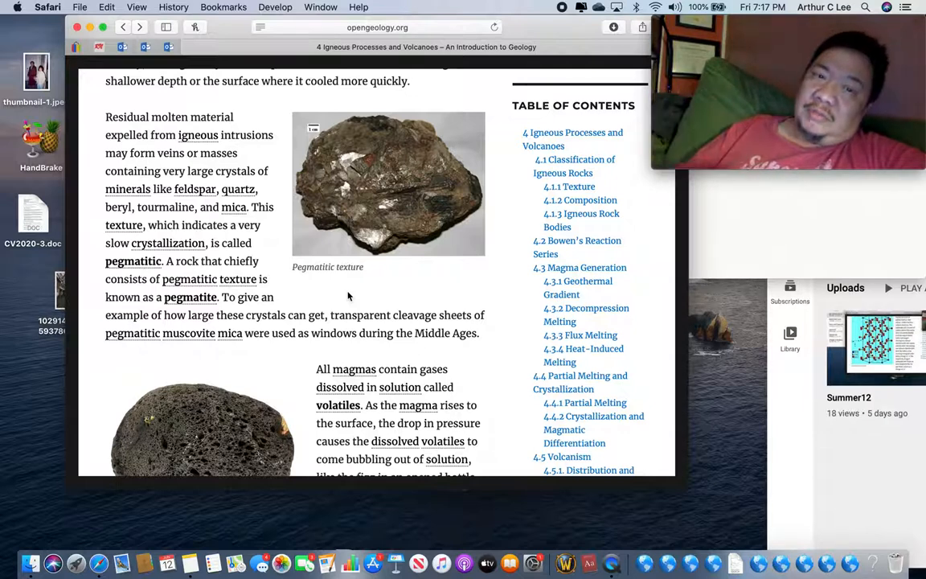
pyautogui.moveTo(504, 380)
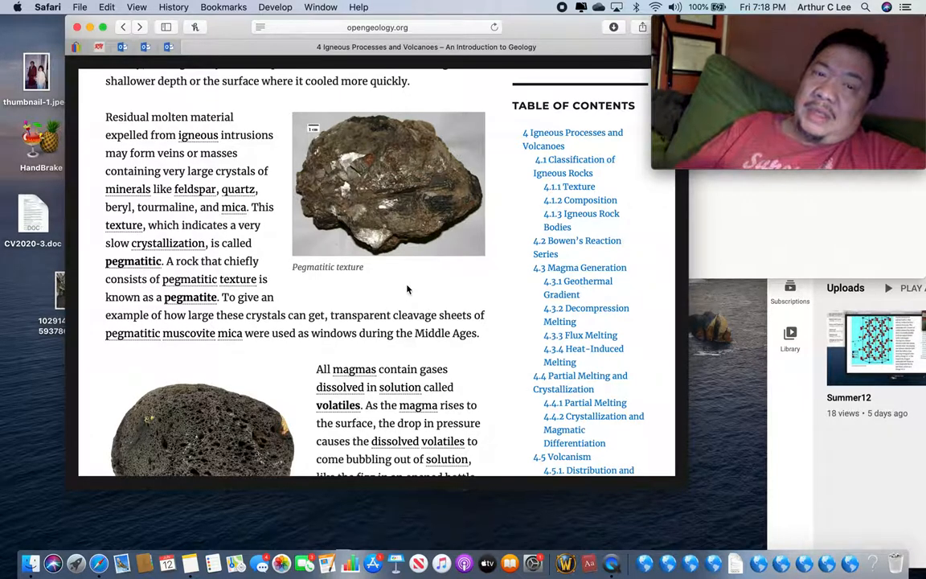
pyautogui.moveTo(424, 280)
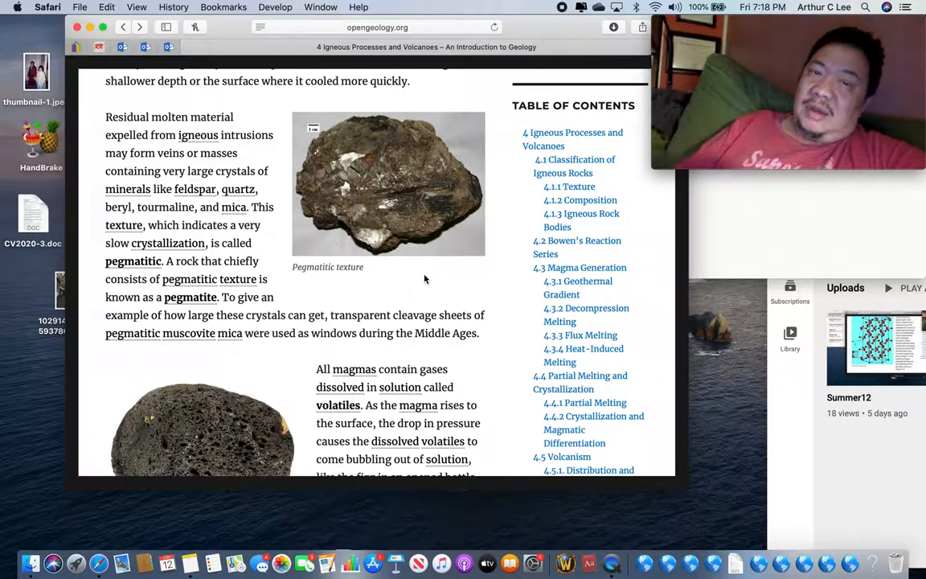
pyautogui.moveTo(515, 437)
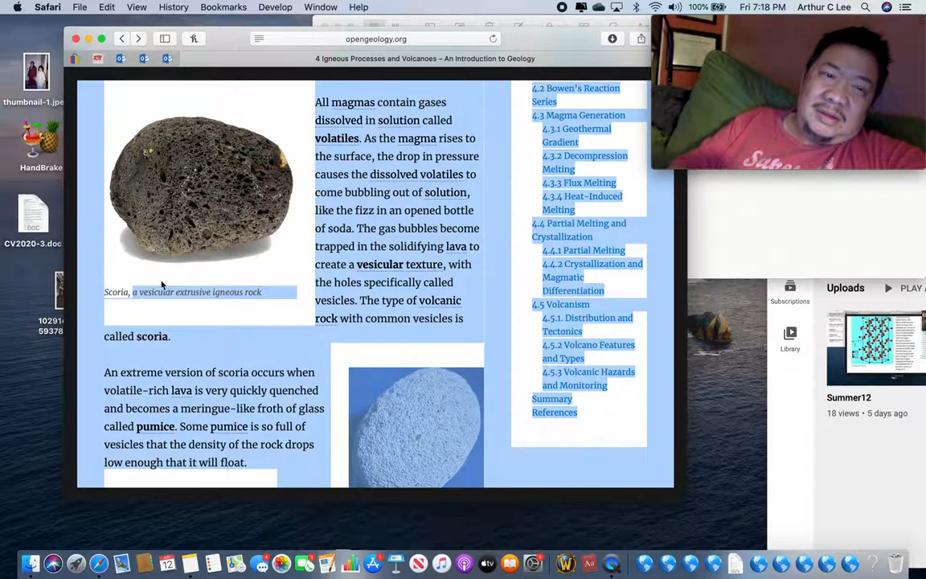
pyautogui.moveTo(235, 256)
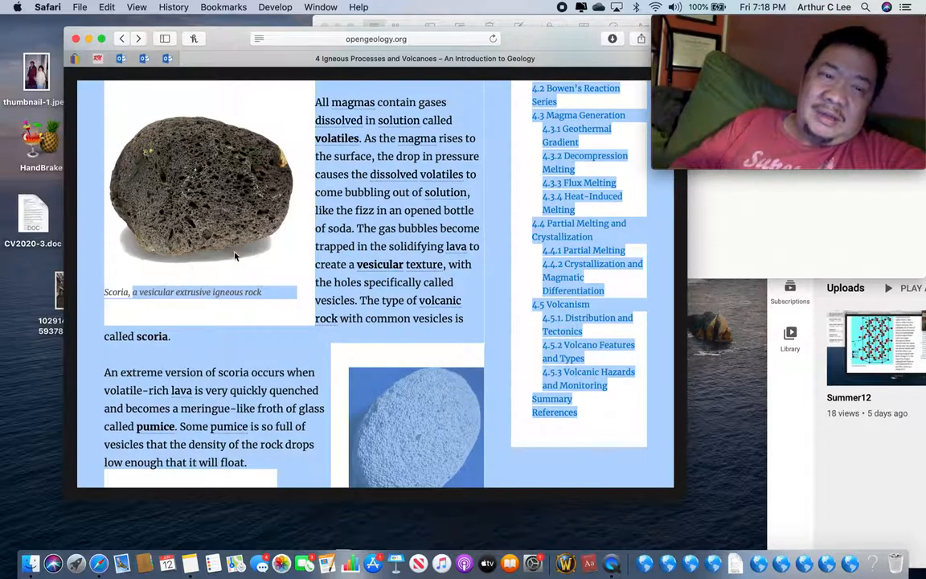
pyautogui.moveTo(211, 225)
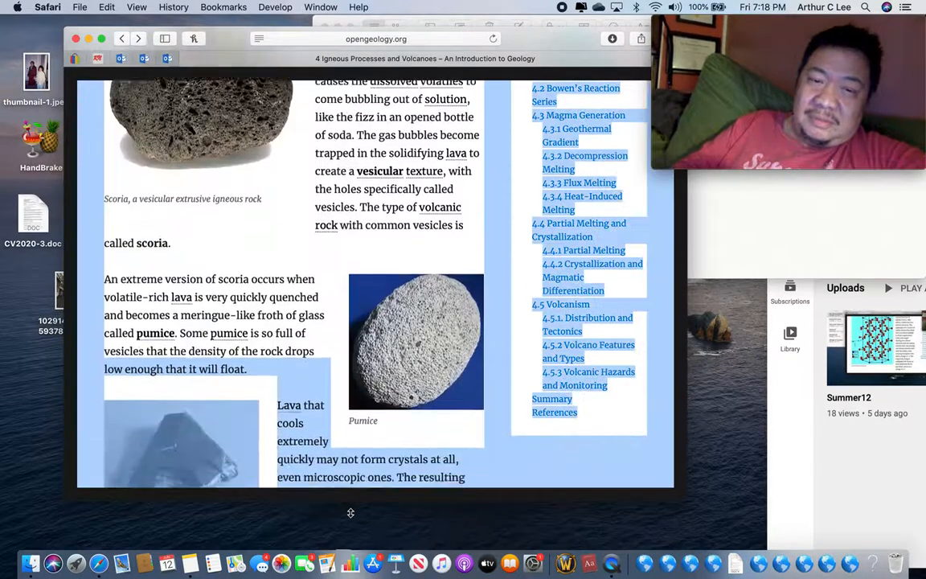
# Scroll down past the pumice image to the obsidian volcanic glass photo and text.
pyautogui.scroll(-3)
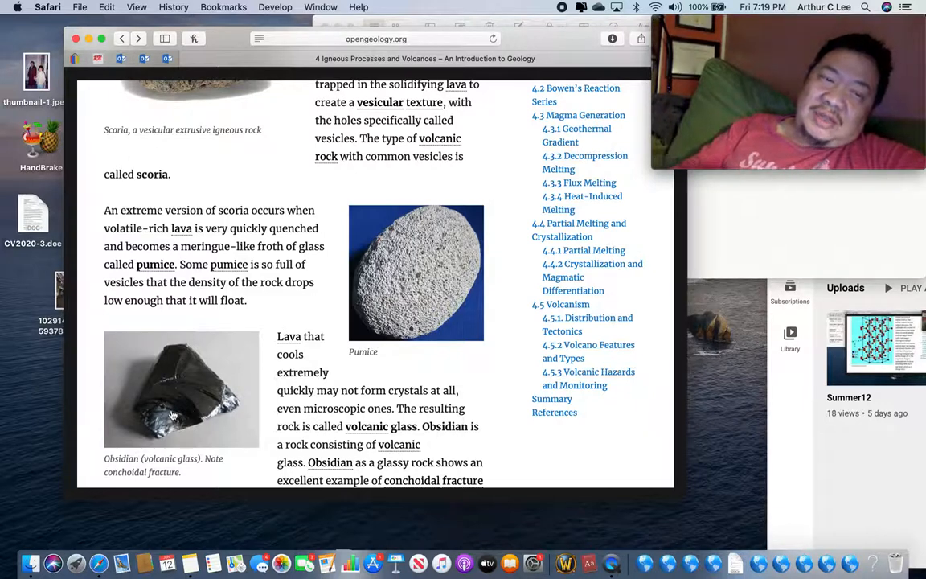
pyautogui.moveTo(619, 440)
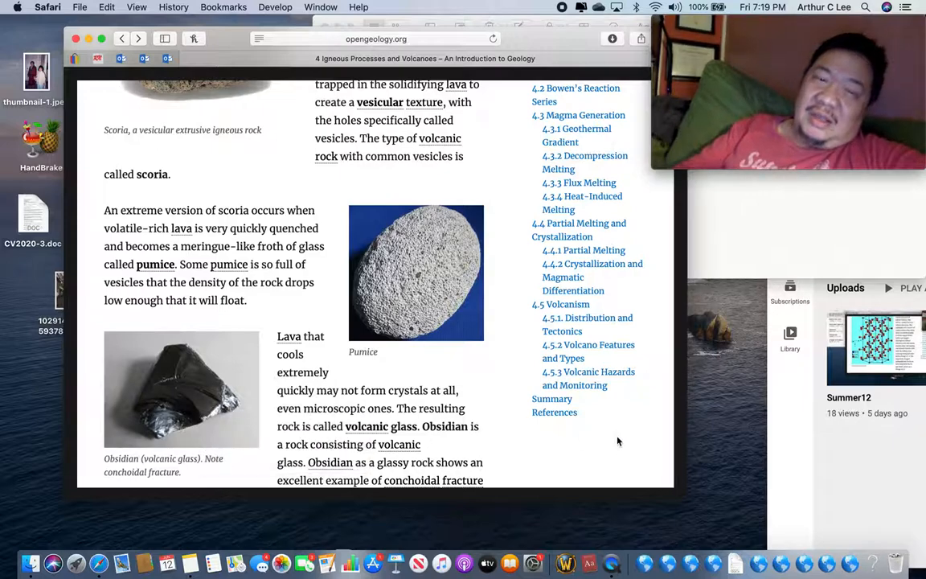
# Scroll slightly to finish the obsidian paragraph on conchoidal fracture.
pyautogui.scroll(-3)
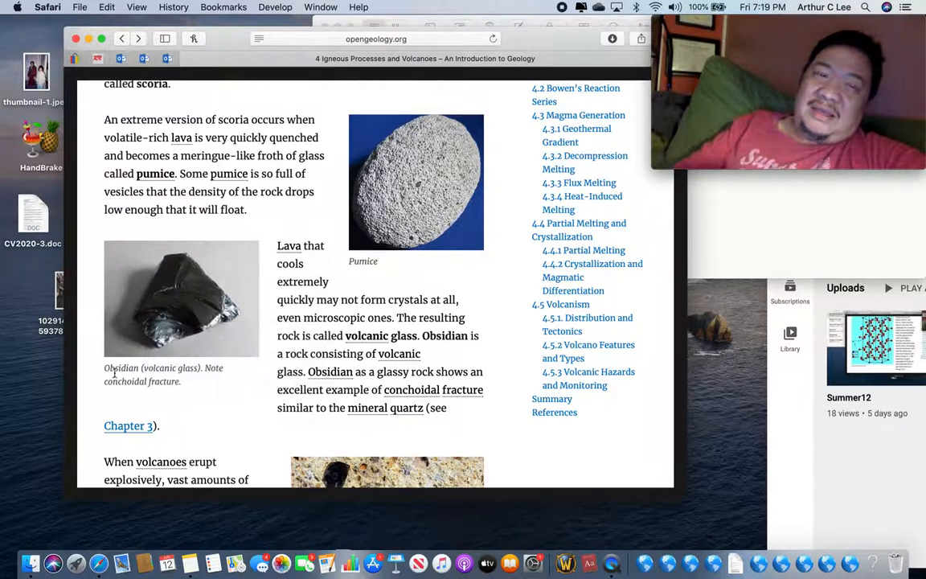
pyautogui.moveTo(164, 309)
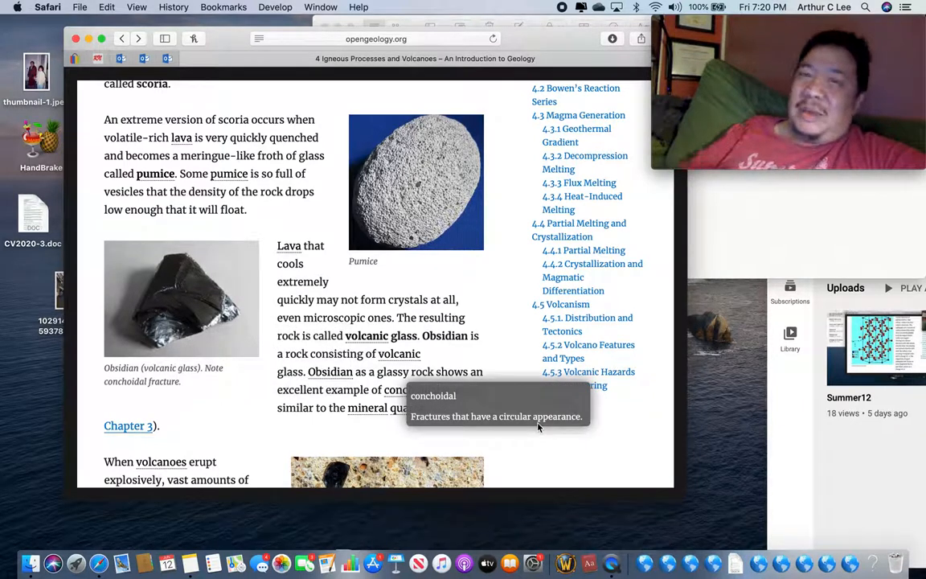
pyautogui.moveTo(501, 212)
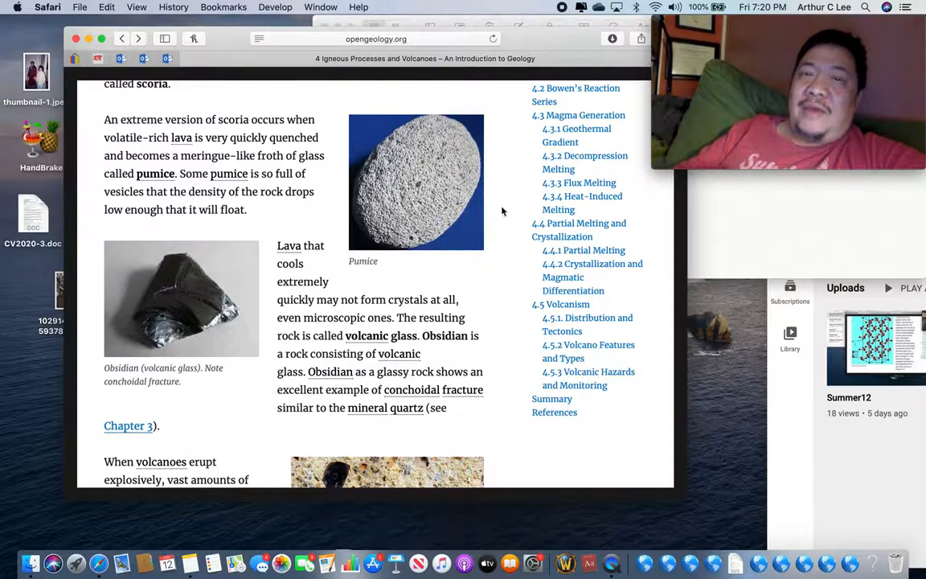